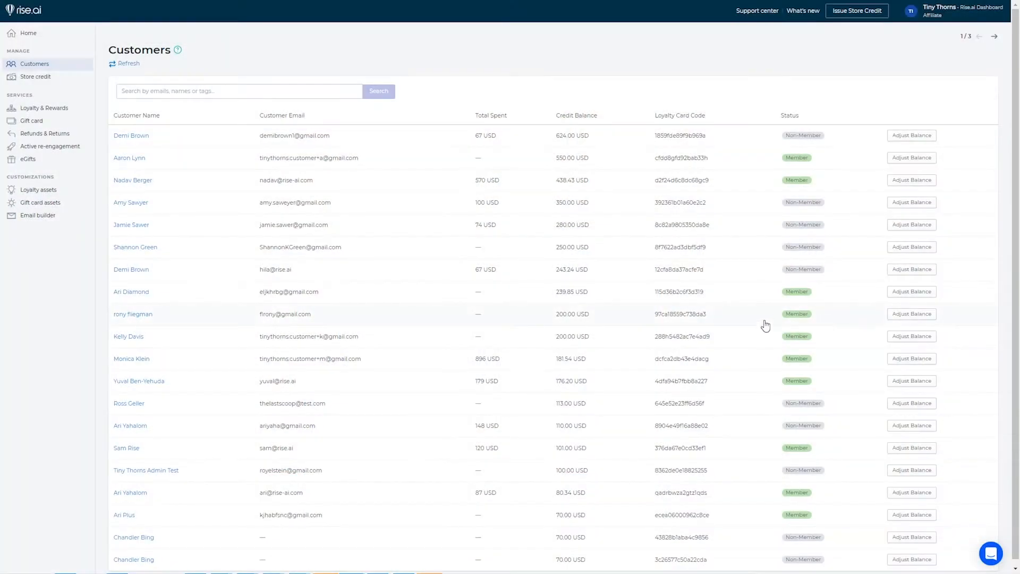
{"action": "mouse_move", "coordinate": [759, 326]}
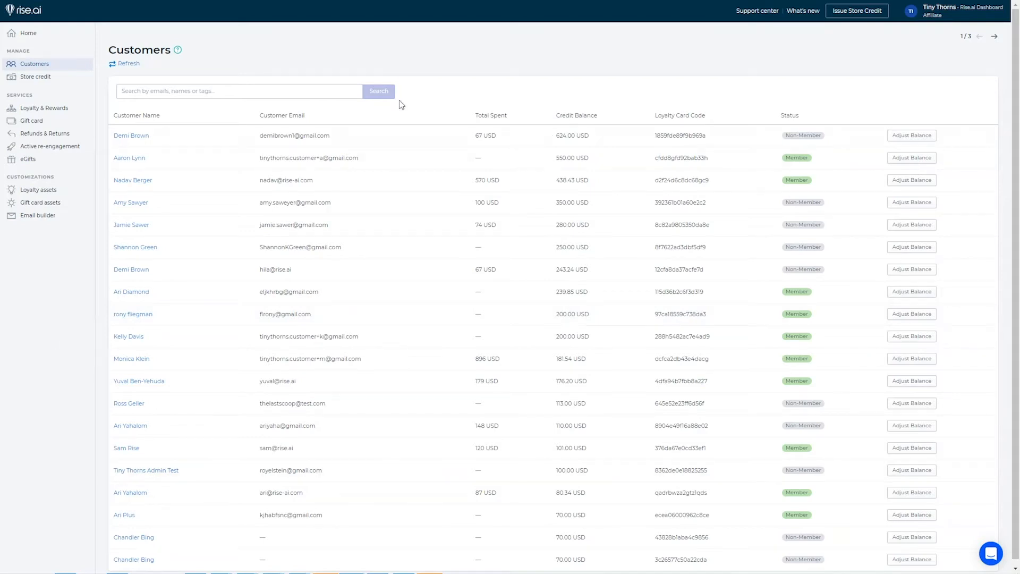
{"action": "mouse_move", "coordinate": [727, 373]}
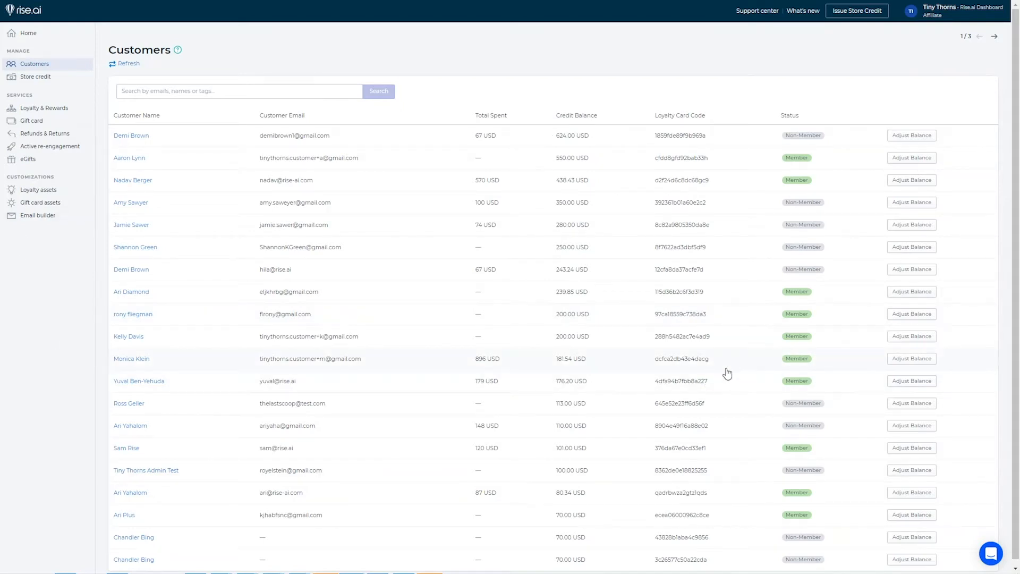
{"action": "mouse_move", "coordinate": [98, 127]}
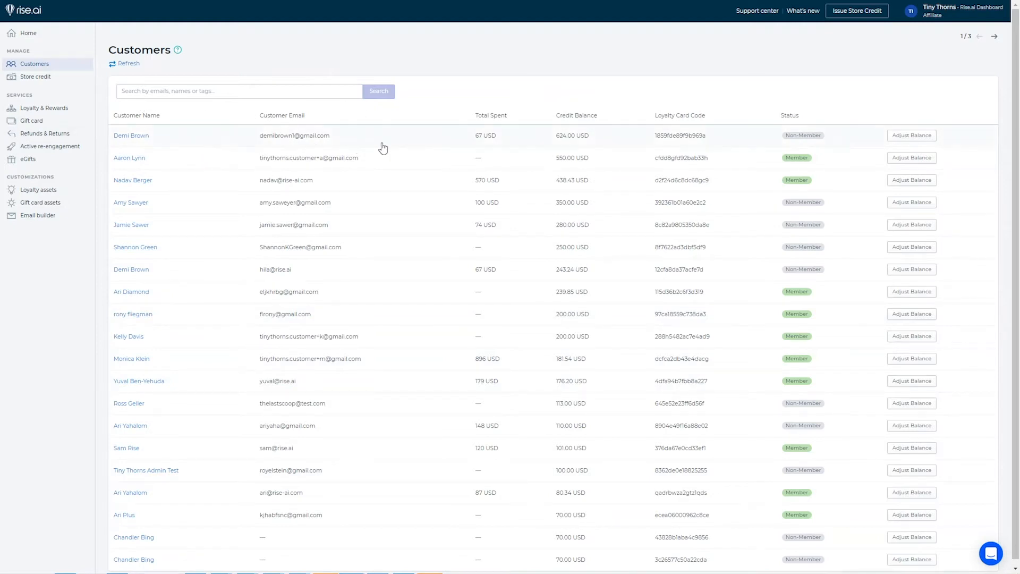
{"action": "mouse_move", "coordinate": [585, 81]}
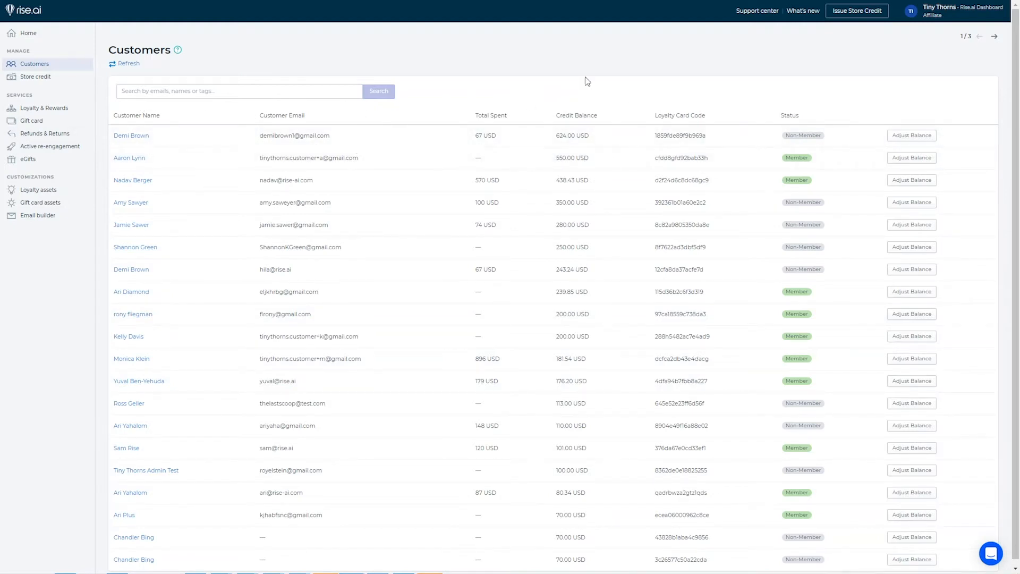
{"action": "mouse_move", "coordinate": [815, 159]}
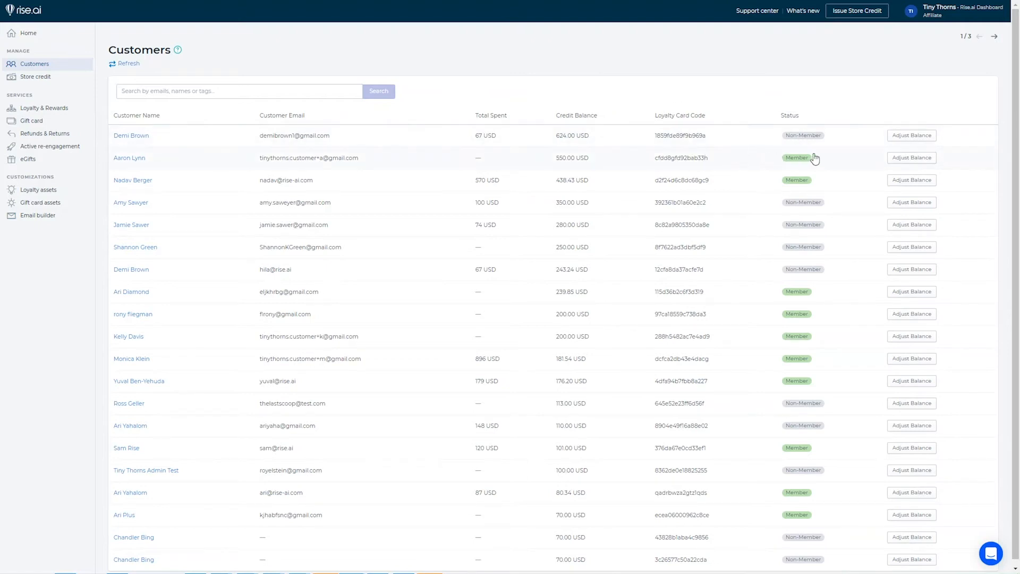
{"action": "mouse_move", "coordinate": [772, 147]}
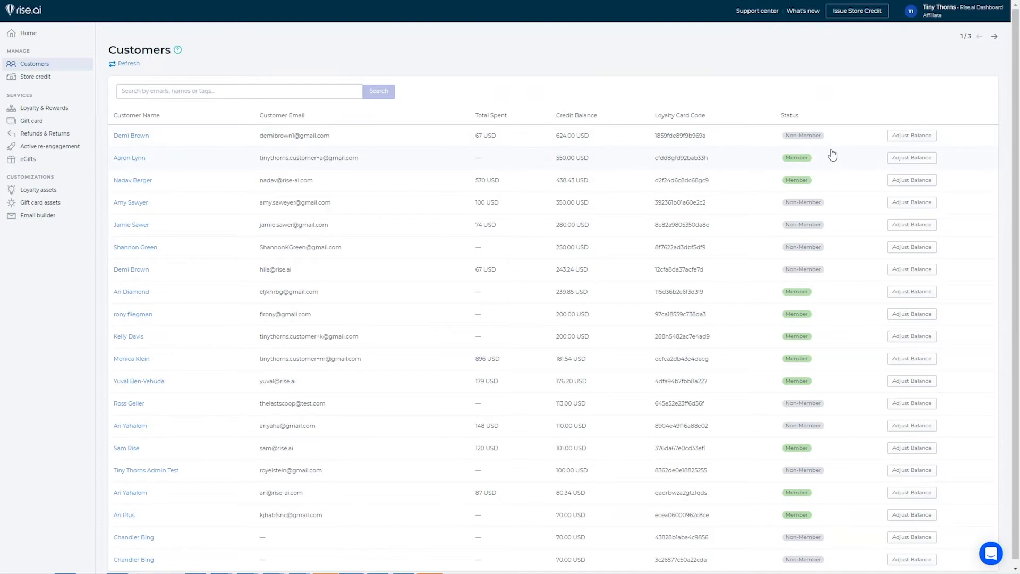
{"action": "left_click", "coordinate": [910, 135]}
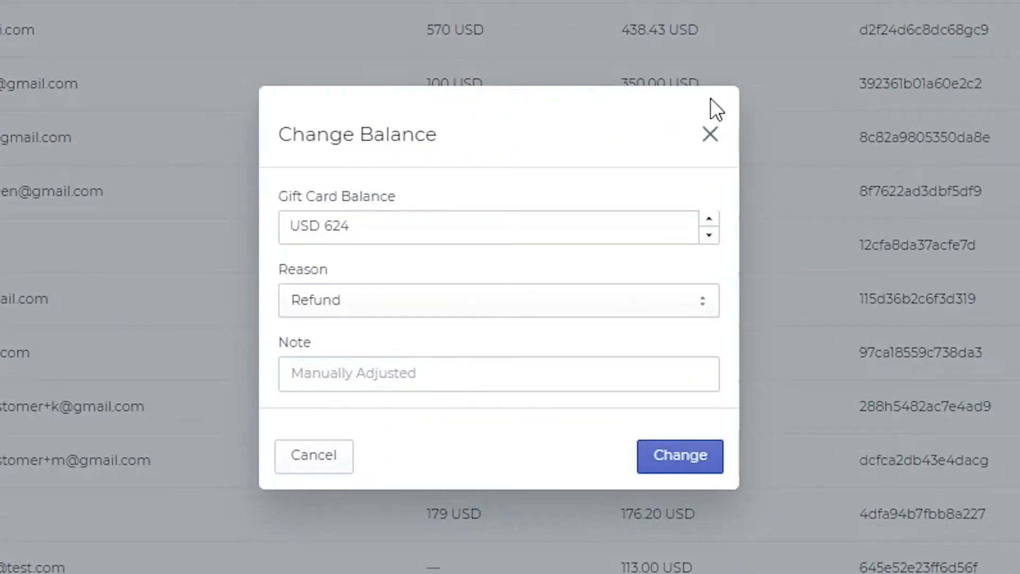
{"action": "left_click", "coordinate": [710, 135]}
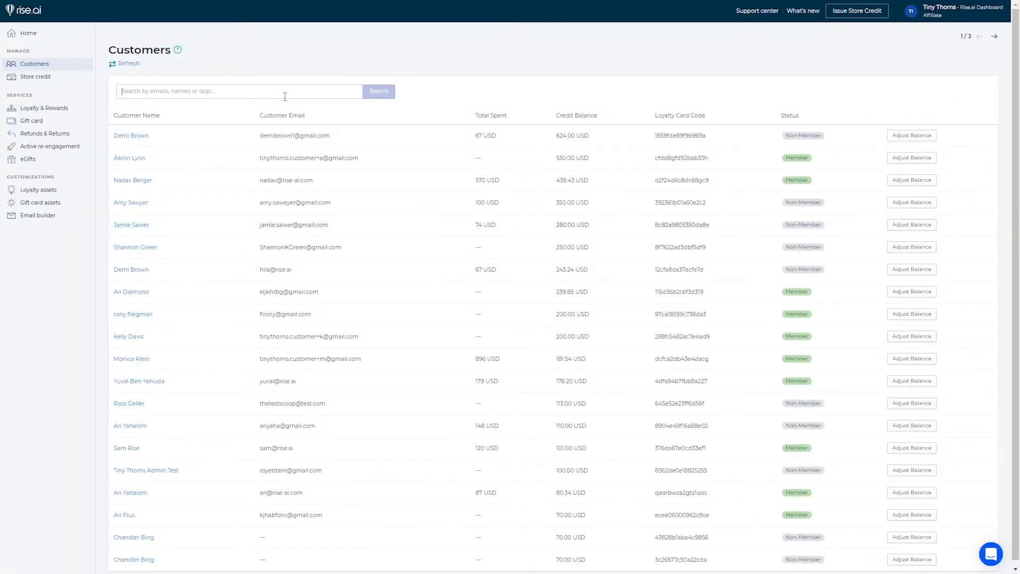
{"action": "left_click", "coordinate": [378, 90]}
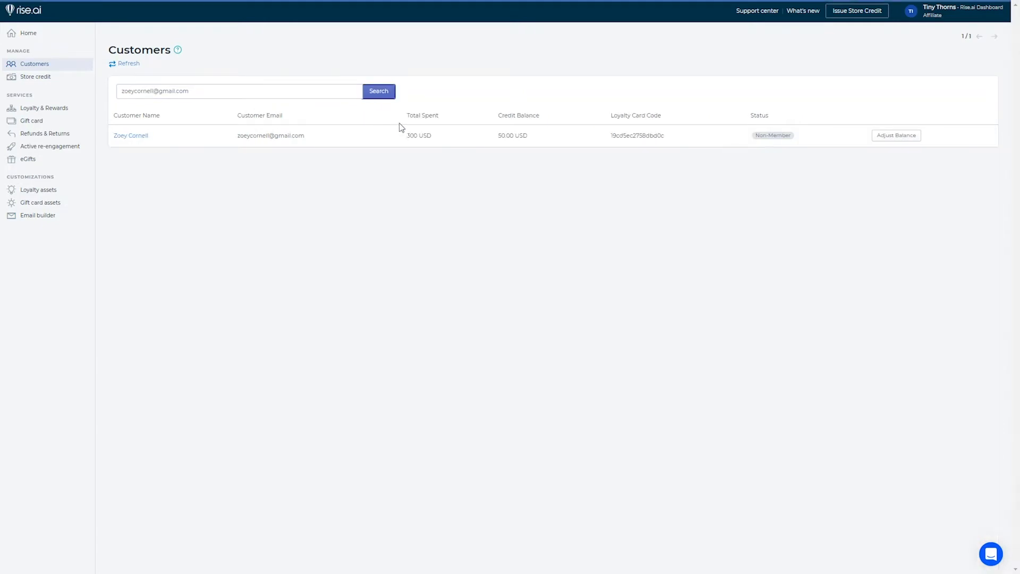
{"action": "left_click", "coordinate": [130, 136]}
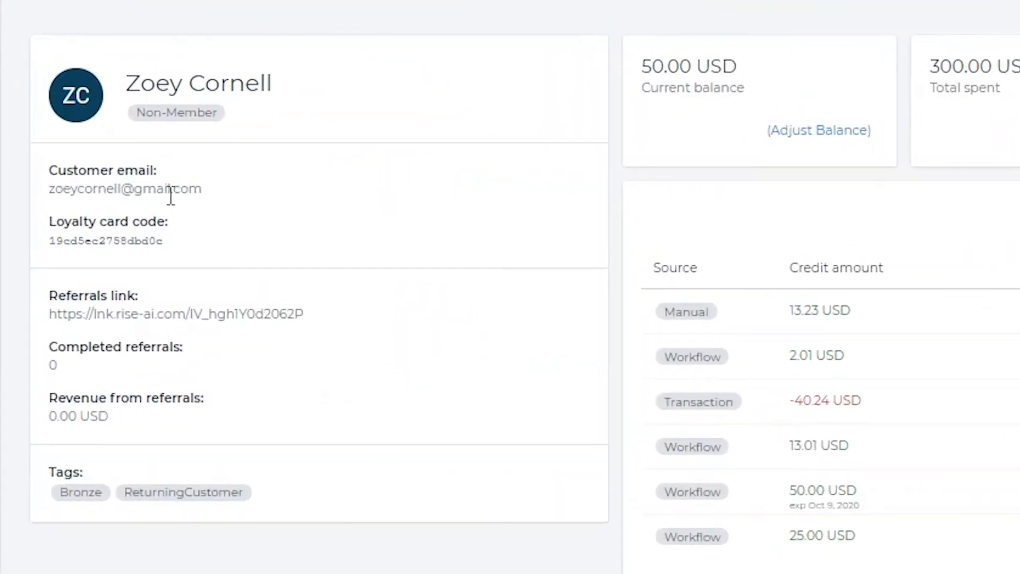
{"action": "mouse_move", "coordinate": [451, 261]}
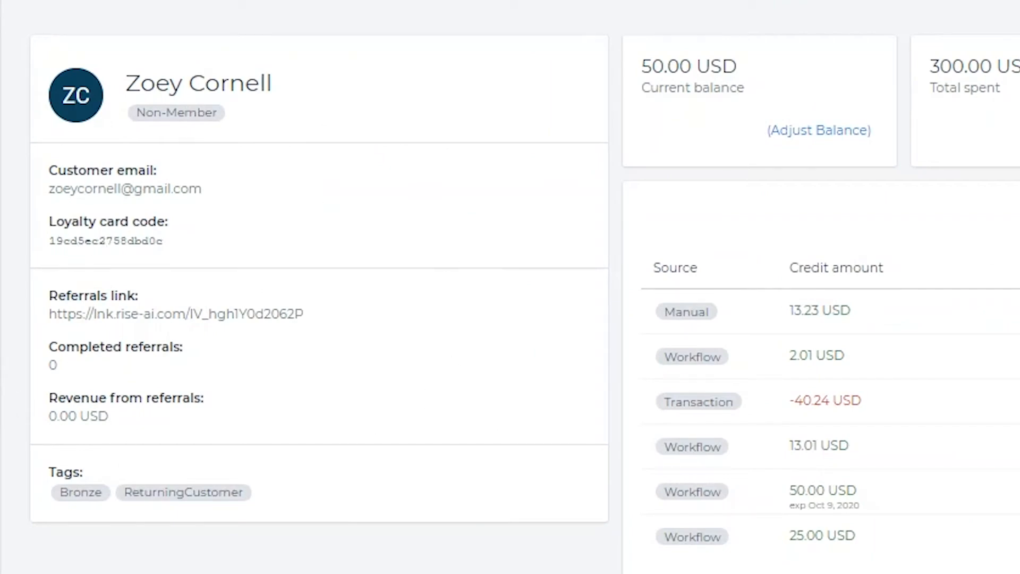
{"action": "mouse_move", "coordinate": [17, 517]}
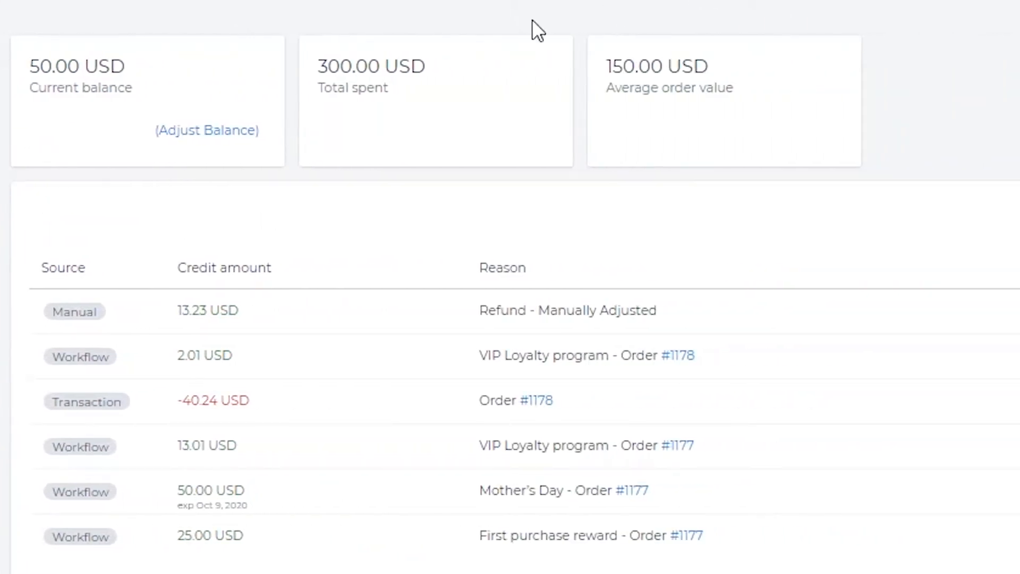
{"action": "mouse_move", "coordinate": [753, 6]}
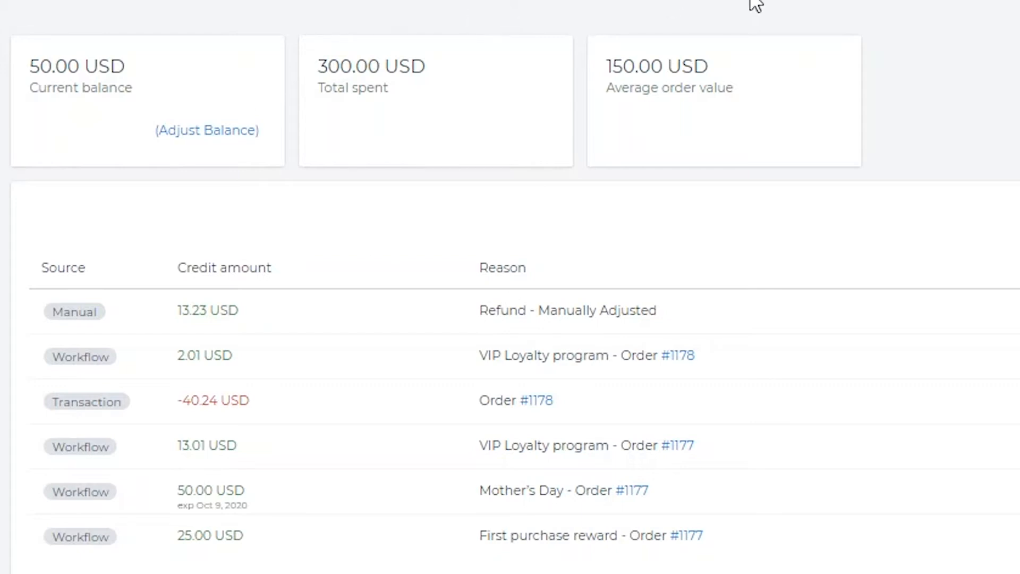
{"action": "mouse_move", "coordinate": [895, 151]}
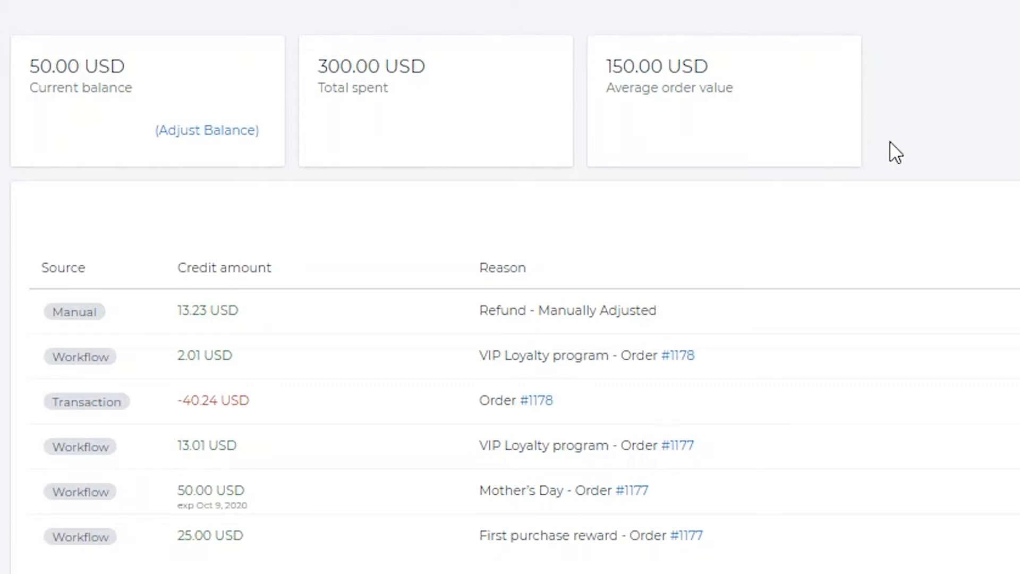
- Set Zoey's store credit balance to 60 USD with reason Refund
{"action": "left_click", "coordinate": [206, 130]}
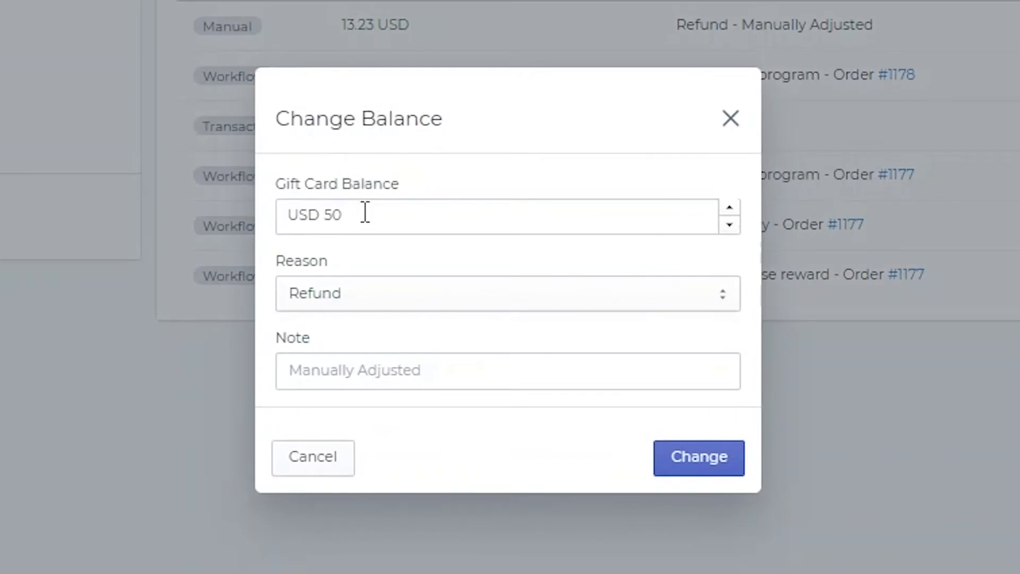
{"action": "type", "text": "6"}
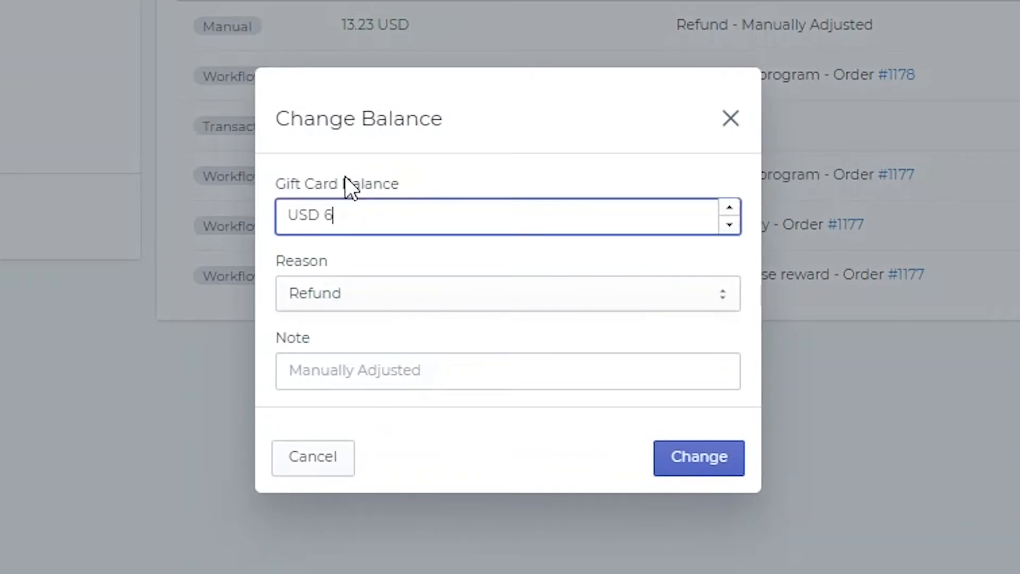
{"action": "type", "text": "0"}
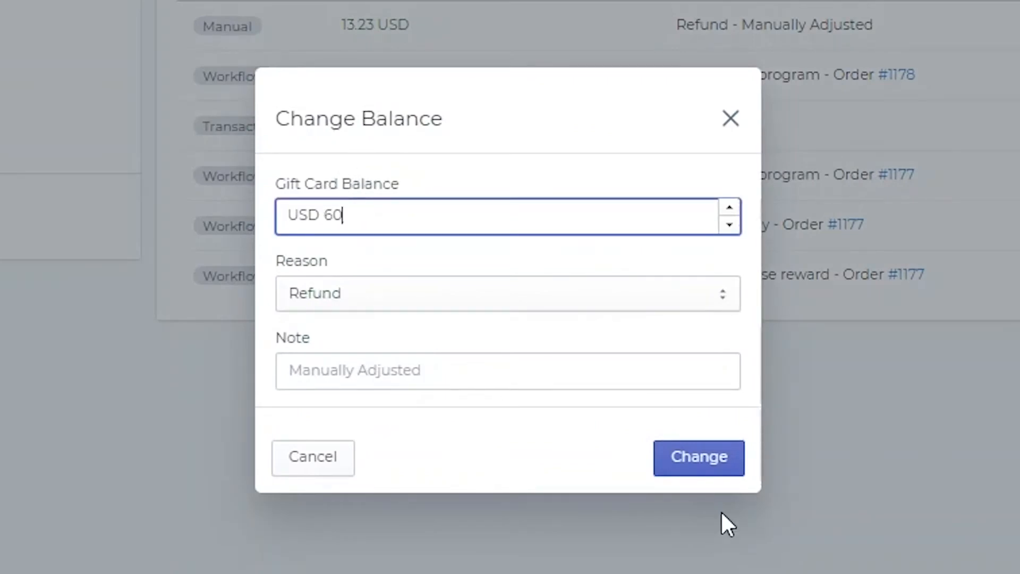
{"action": "left_click", "coordinate": [699, 456]}
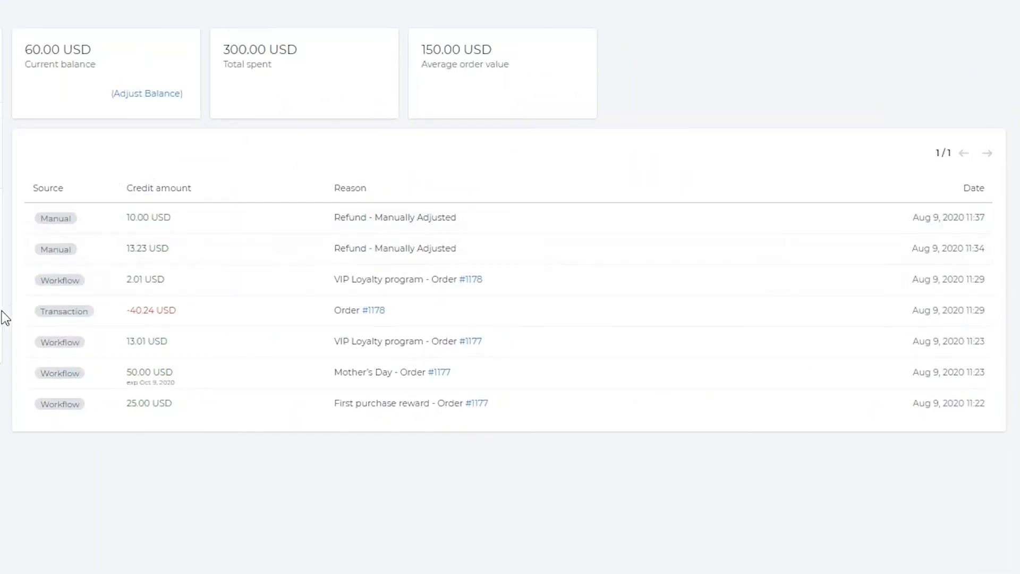
{"action": "mouse_move", "coordinate": [86, 357]}
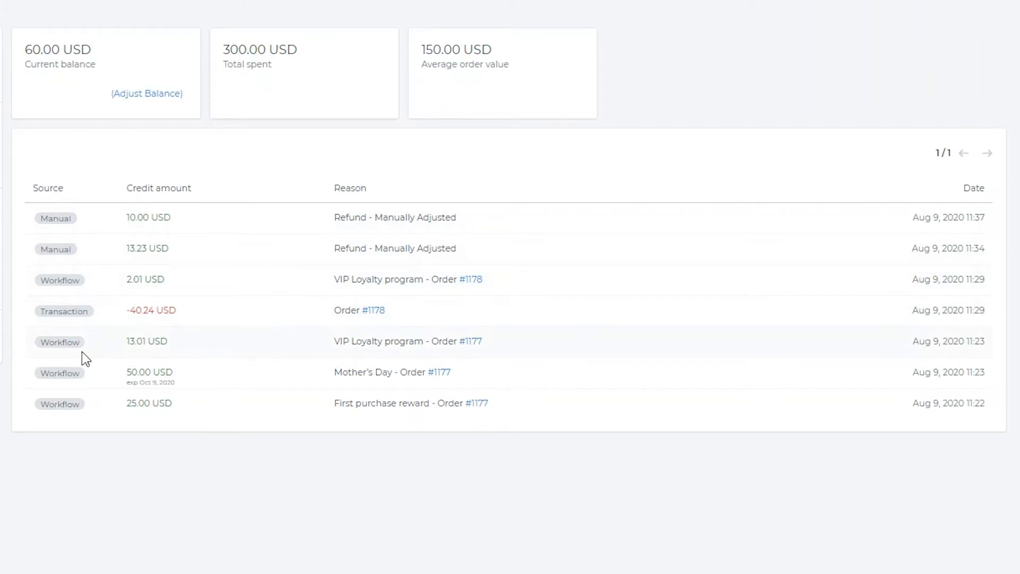
{"action": "mouse_move", "coordinate": [269, 346]}
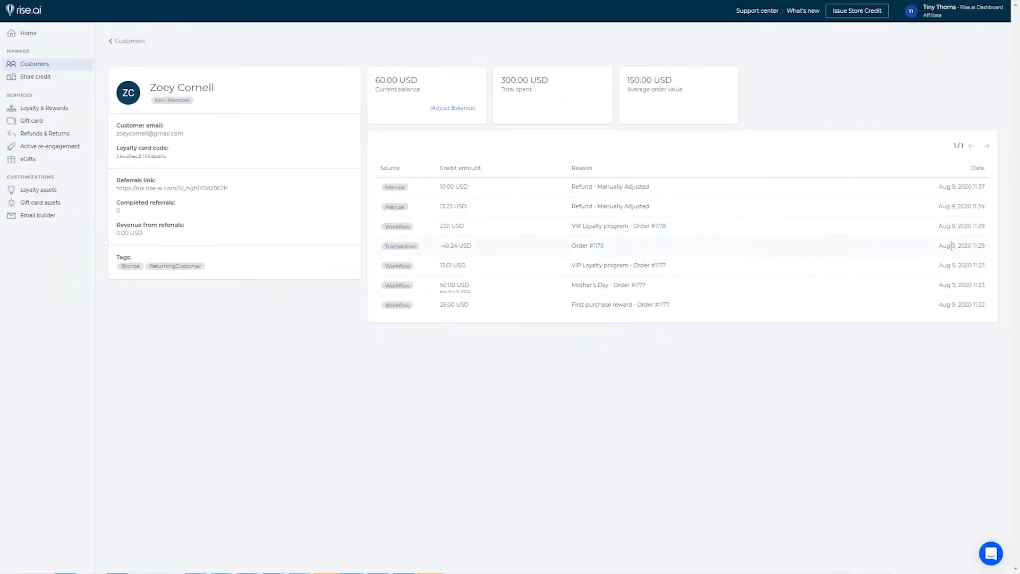
{"action": "left_click", "coordinate": [35, 76]}
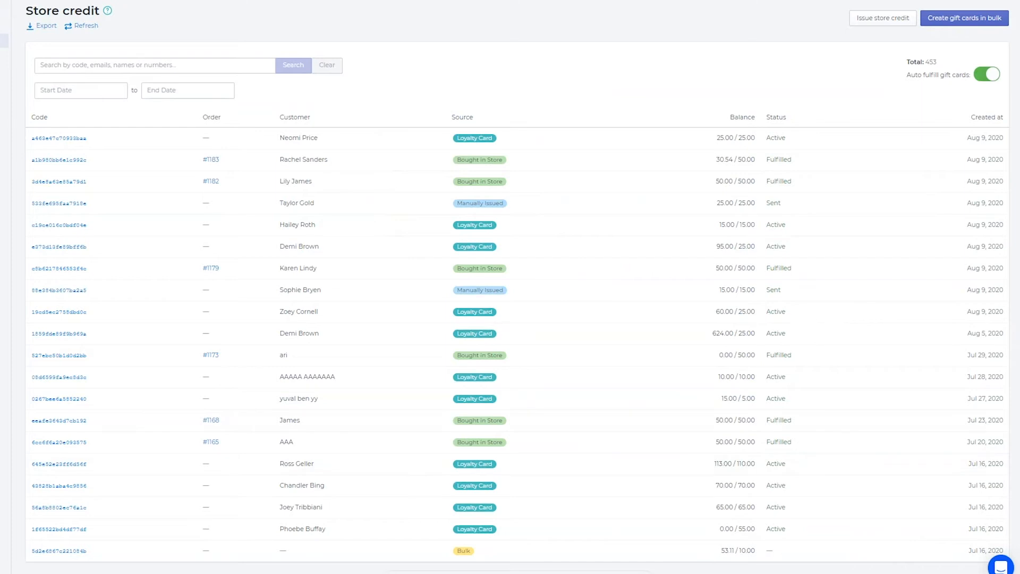
{"action": "mouse_move", "coordinate": [21, 246]}
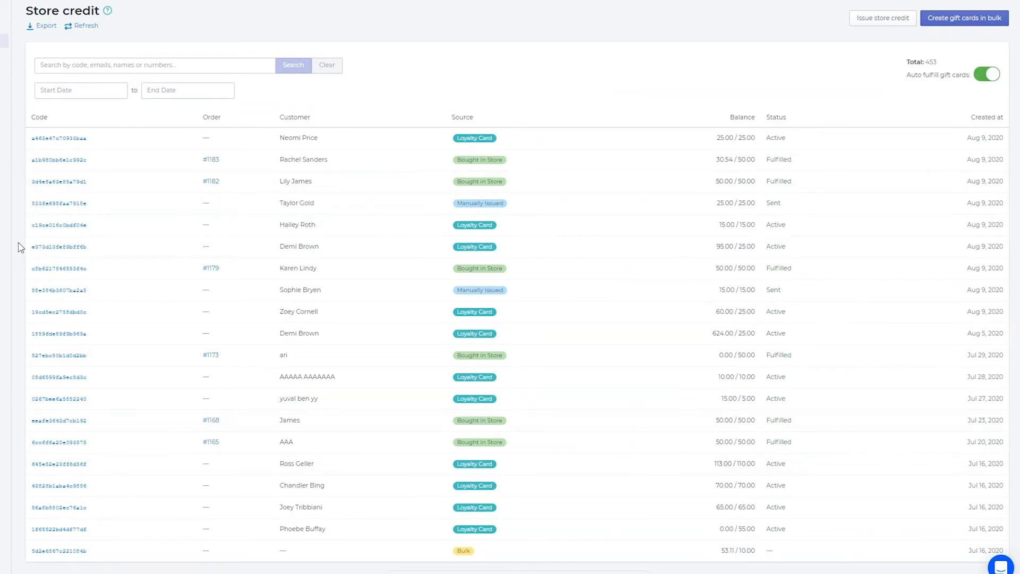
{"action": "mouse_move", "coordinate": [417, 179]}
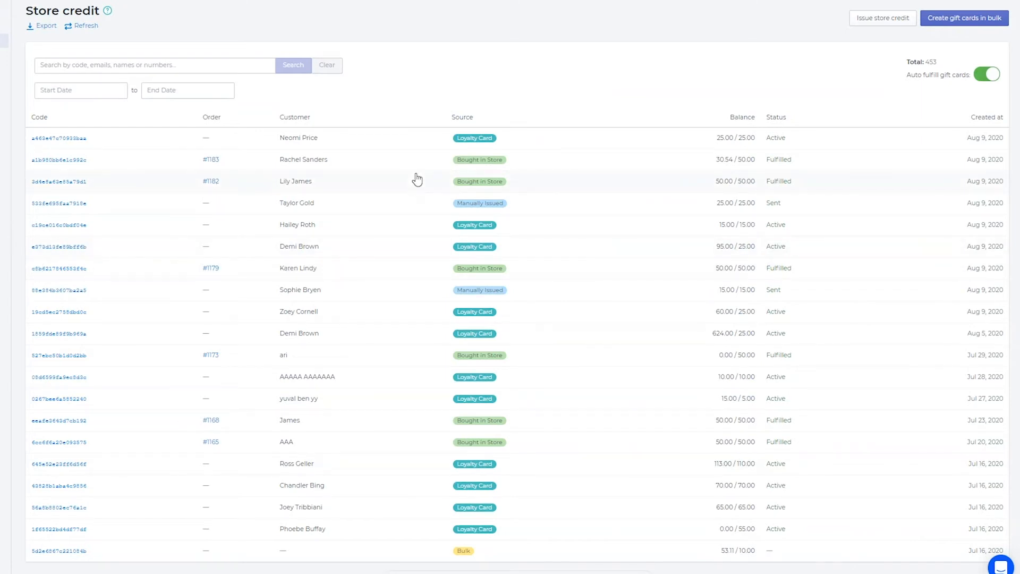
{"action": "mouse_move", "coordinate": [432, 165]}
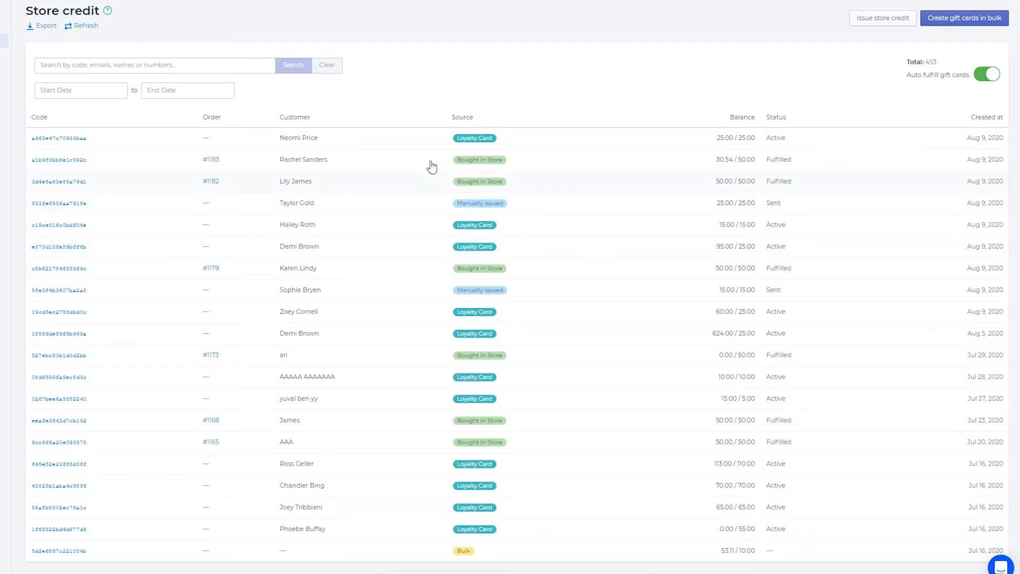
{"action": "mouse_move", "coordinate": [501, 225]}
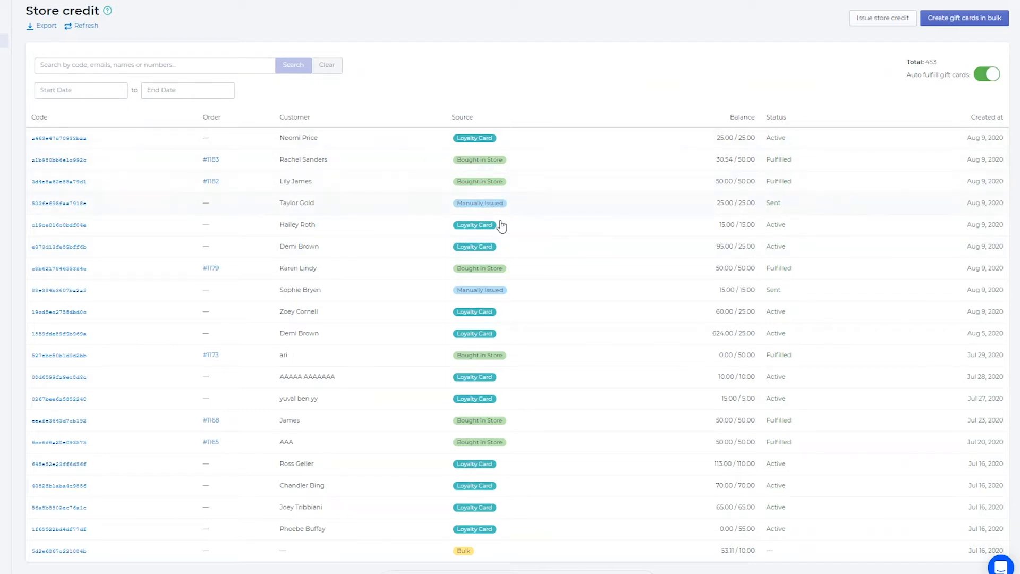
{"action": "mouse_move", "coordinate": [523, 557]}
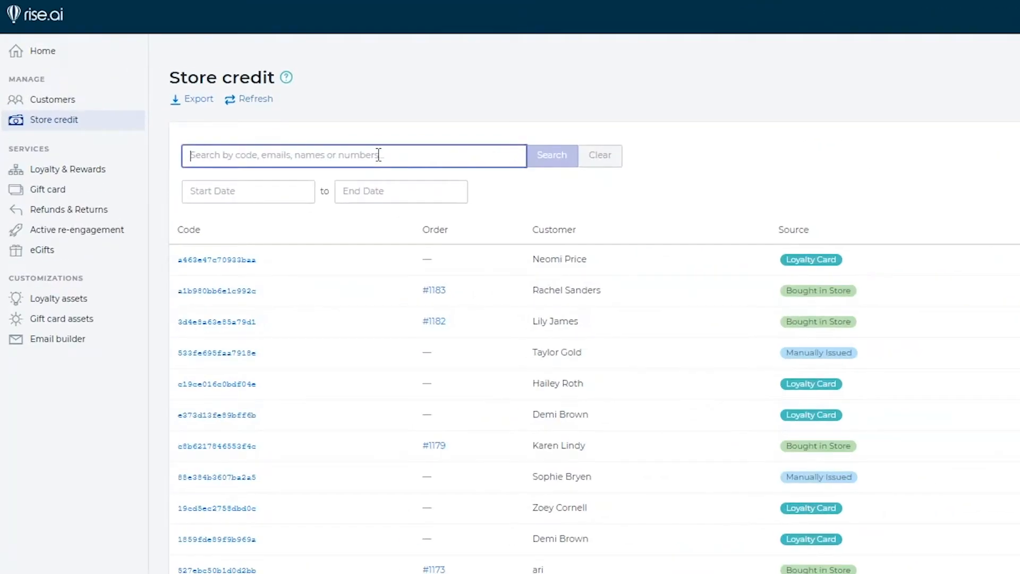
{"action": "left_click", "coordinate": [551, 155]}
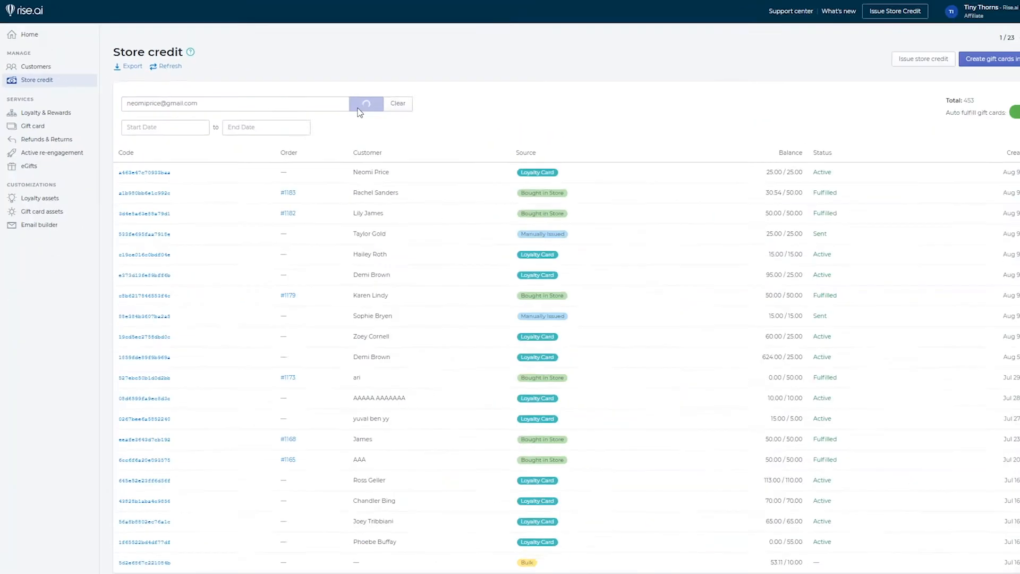
{"action": "left_click", "coordinate": [366, 104]}
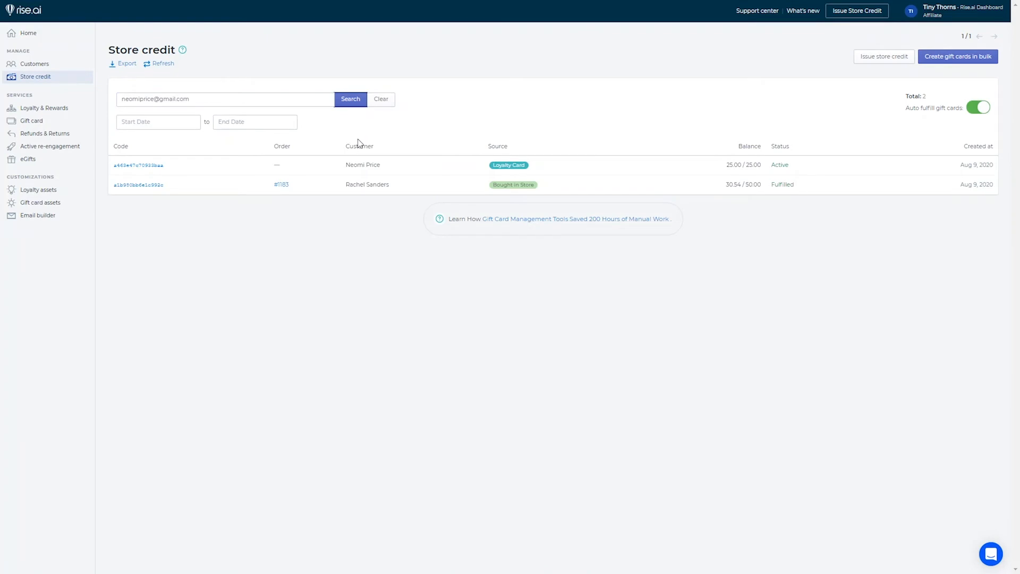
{"action": "mouse_move", "coordinate": [415, 195]}
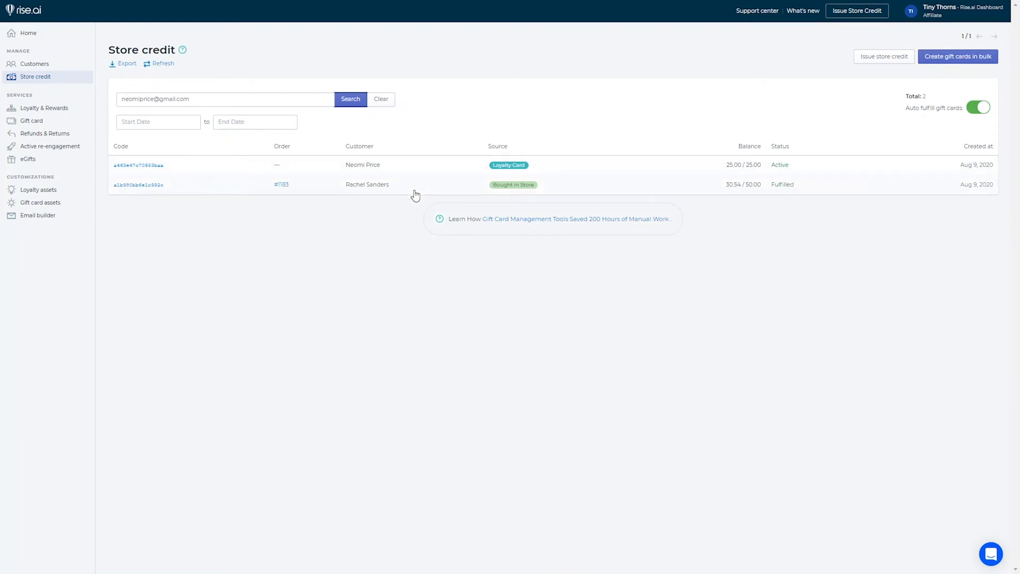
{"action": "left_click", "coordinate": [139, 184]}
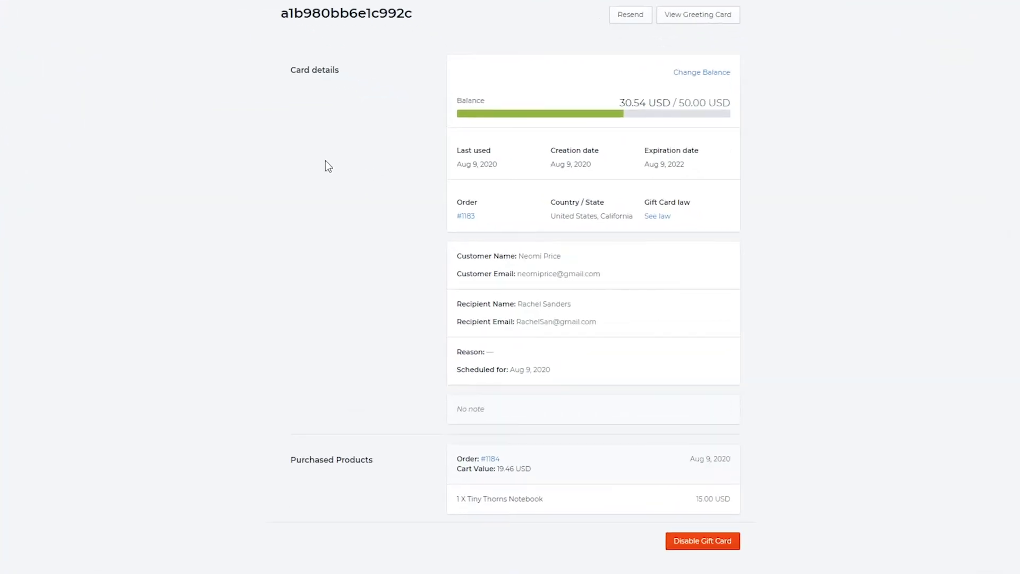
{"action": "mouse_move", "coordinate": [463, 99]}
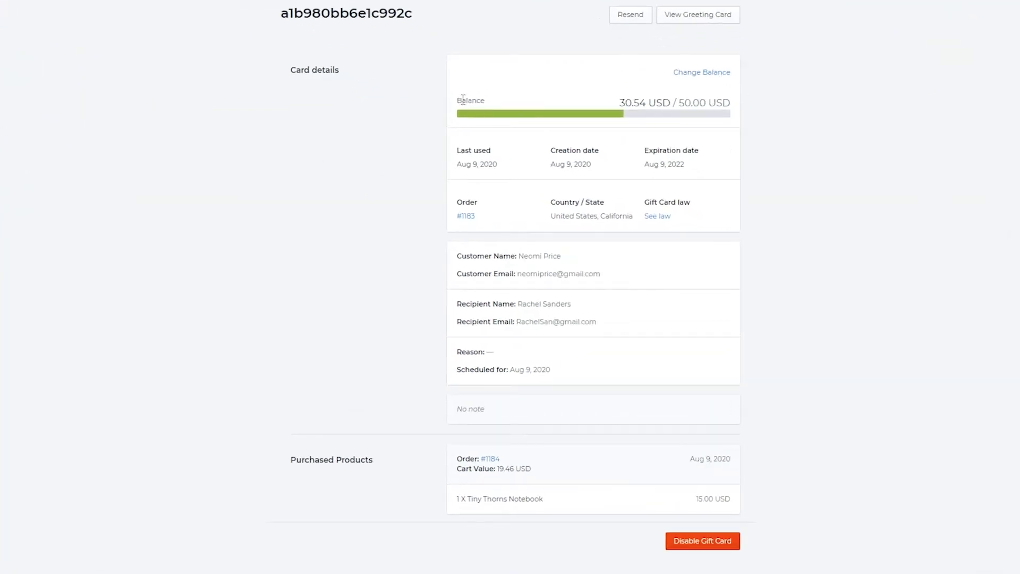
{"action": "left_click", "coordinate": [701, 73]}
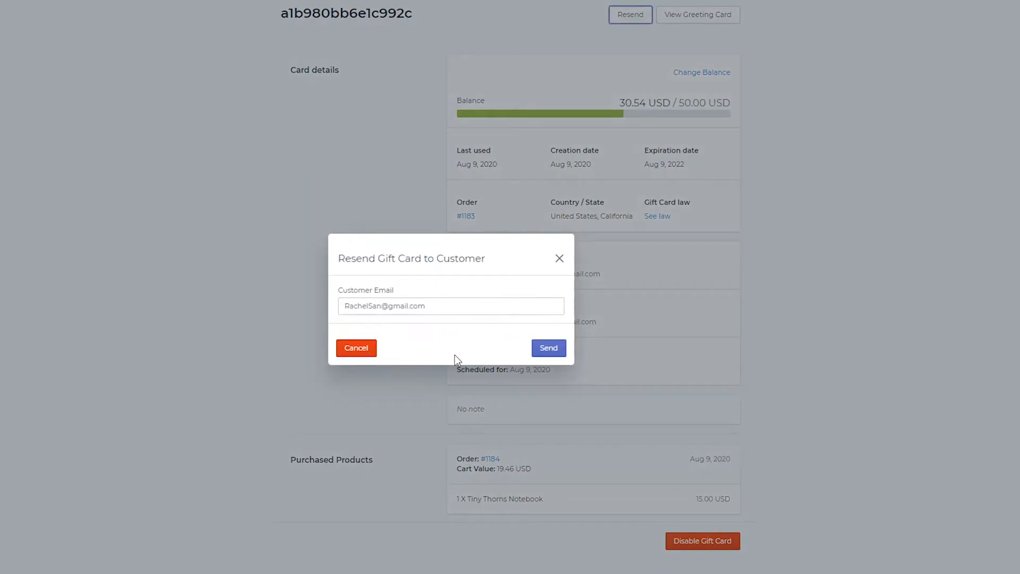
{"action": "triple_click", "coordinate": [450, 306]}
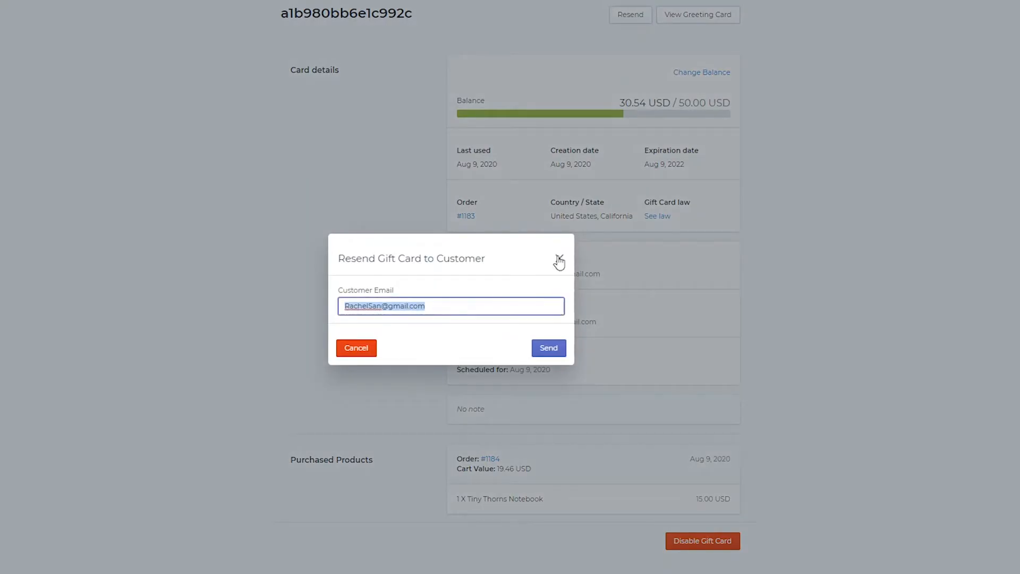
{"action": "left_click", "coordinate": [558, 259]}
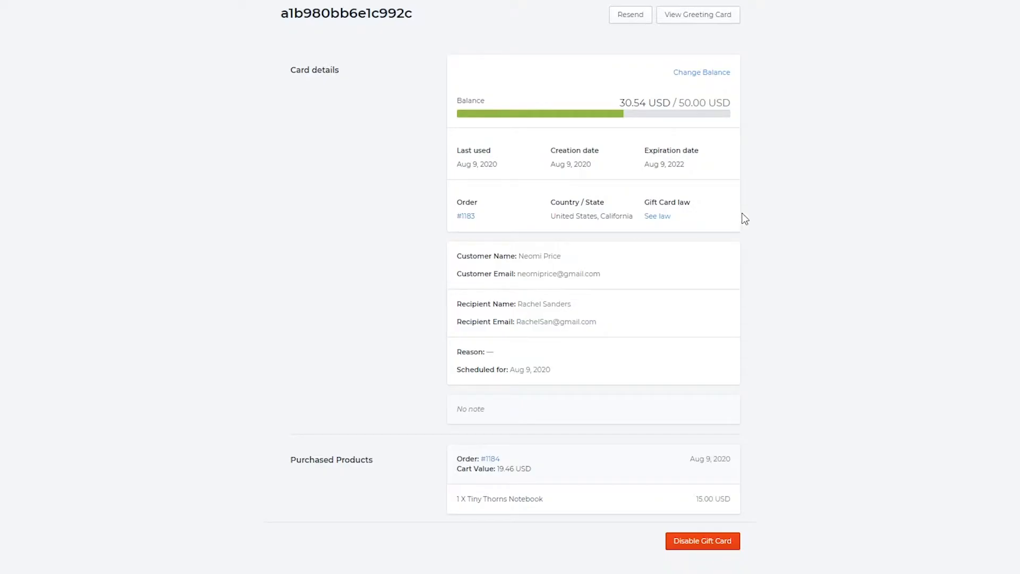
{"action": "mouse_move", "coordinate": [810, 250]}
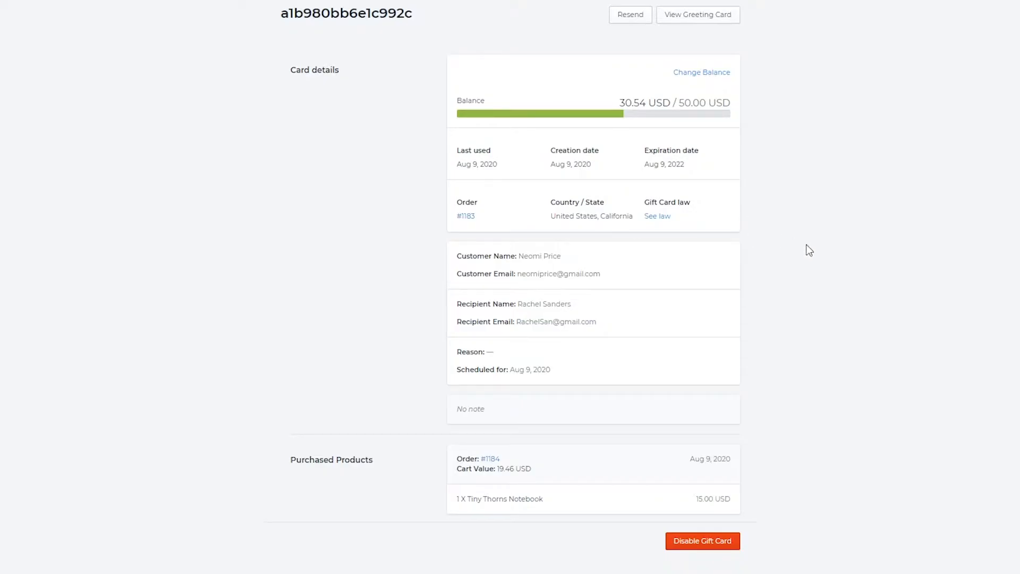
{"action": "mouse_move", "coordinate": [601, 247]}
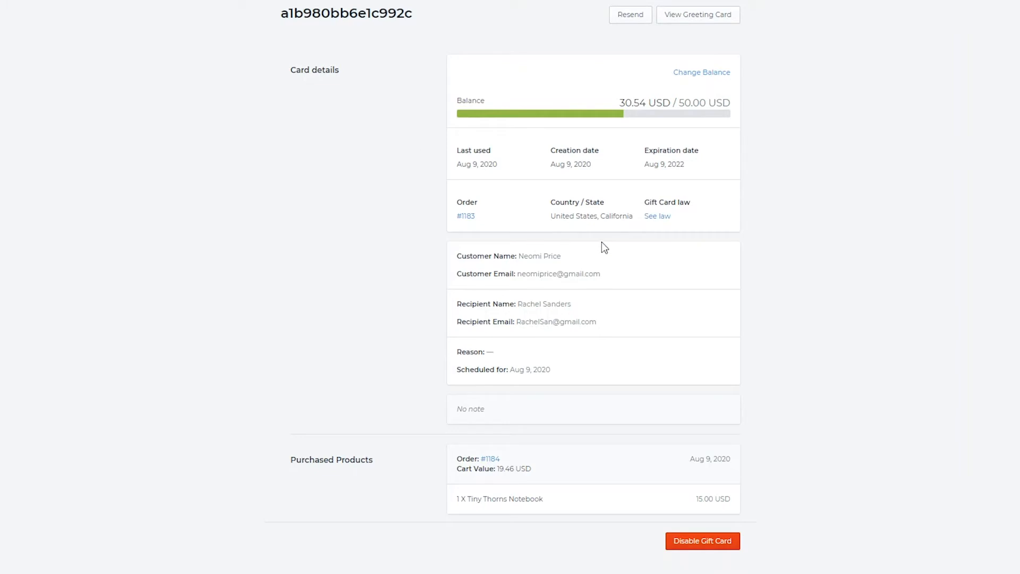
{"action": "mouse_move", "coordinate": [460, 225]}
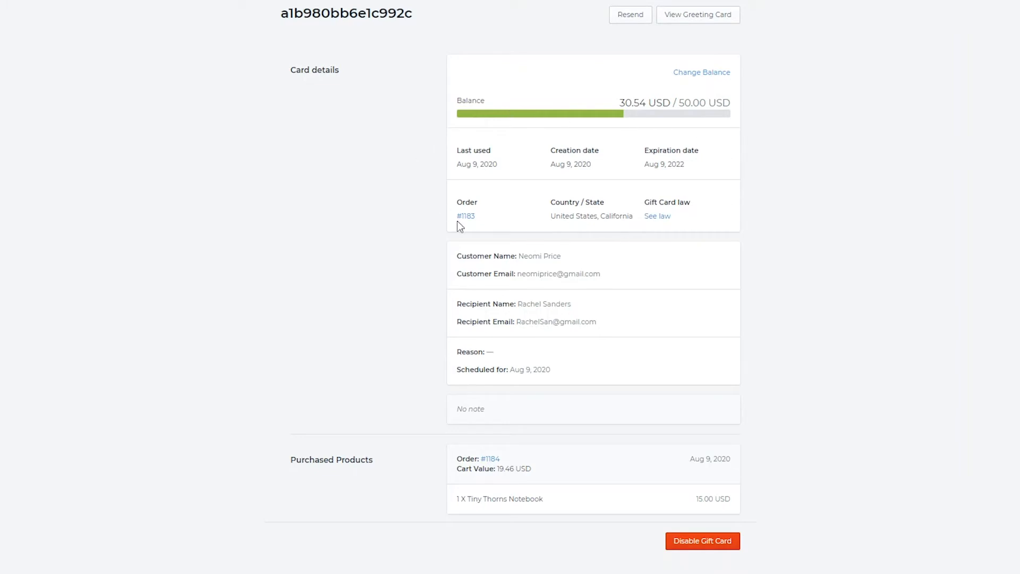
{"action": "mouse_move", "coordinate": [698, 191]}
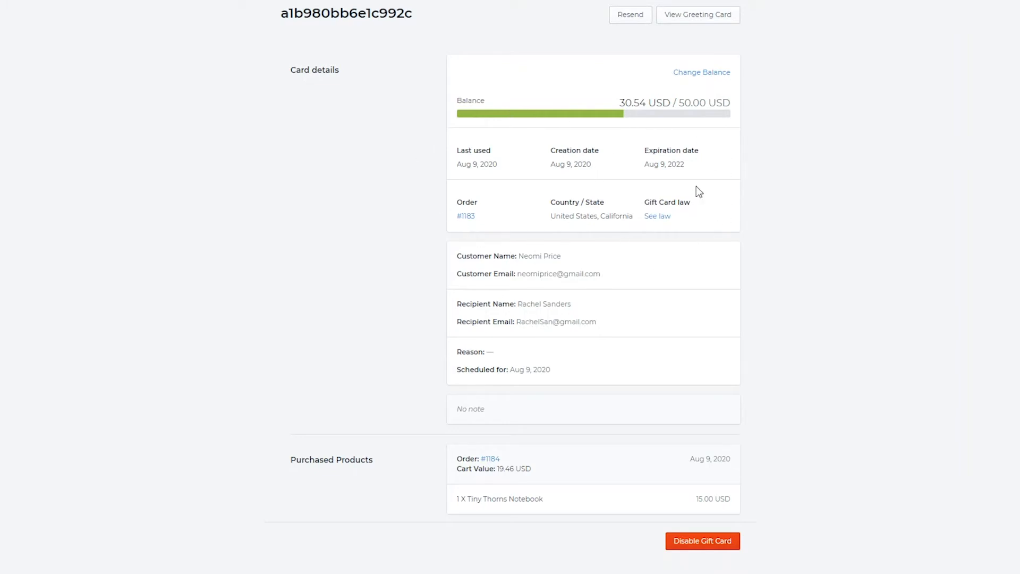
{"action": "mouse_move", "coordinate": [452, 367]}
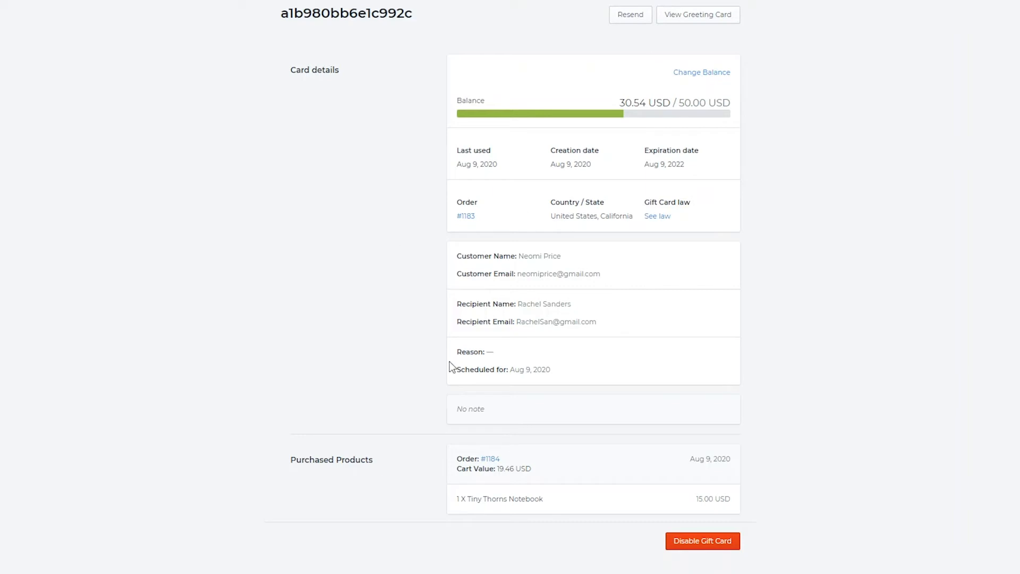
{"action": "mouse_move", "coordinate": [790, 361]}
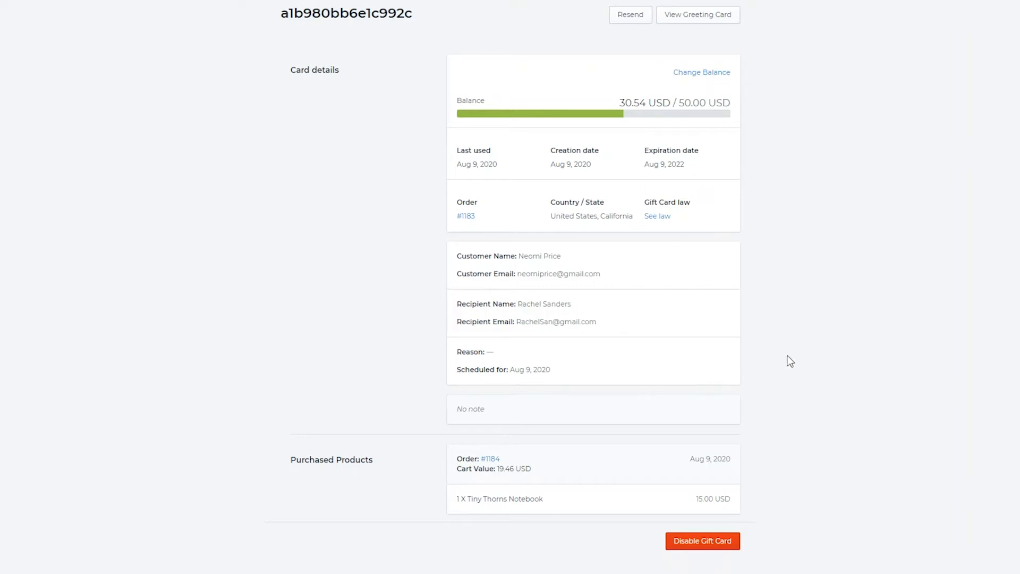
{"action": "mouse_move", "coordinate": [565, 414]}
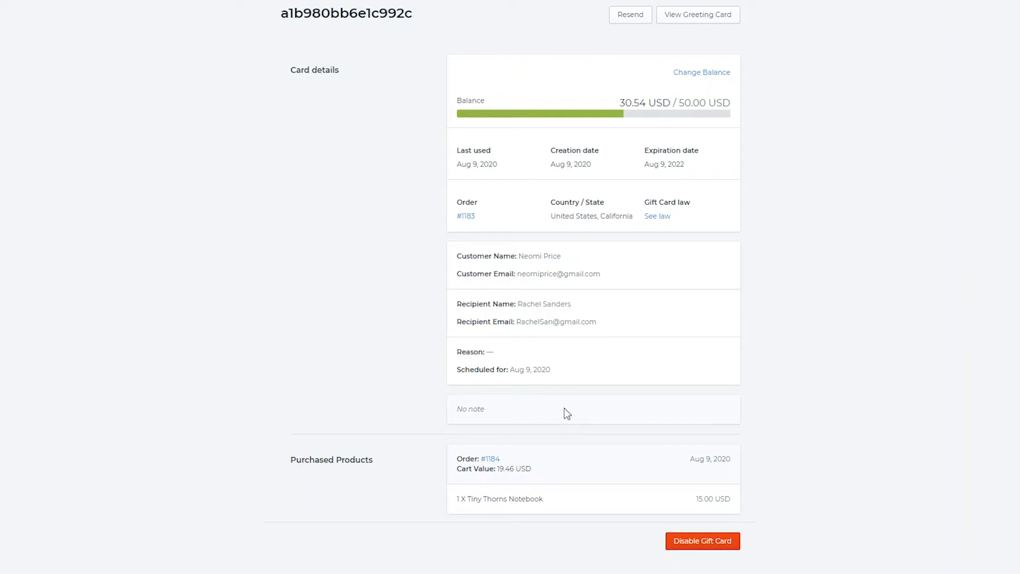
{"action": "mouse_move", "coordinate": [496, 553]}
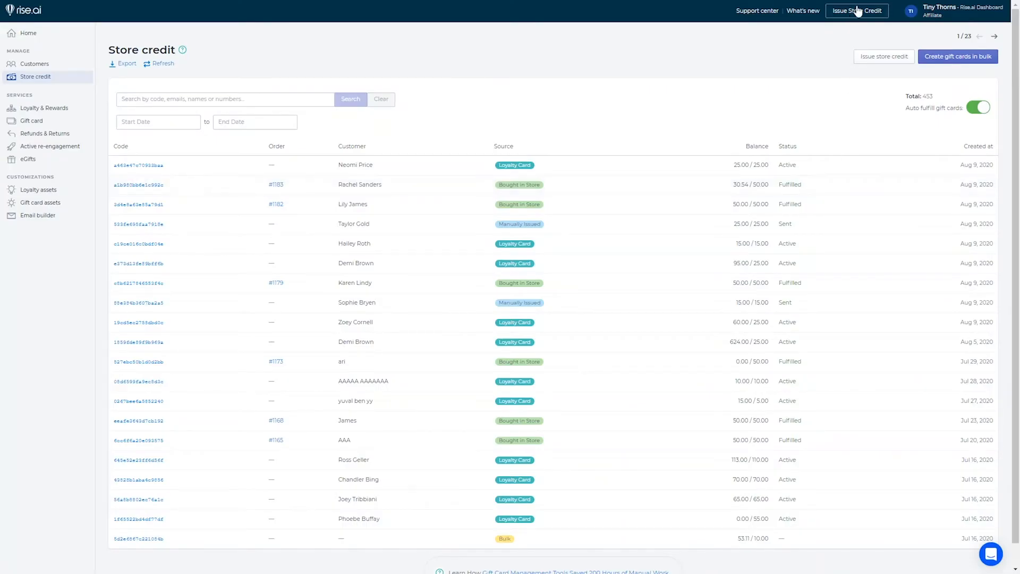
{"action": "left_click", "coordinate": [856, 11]}
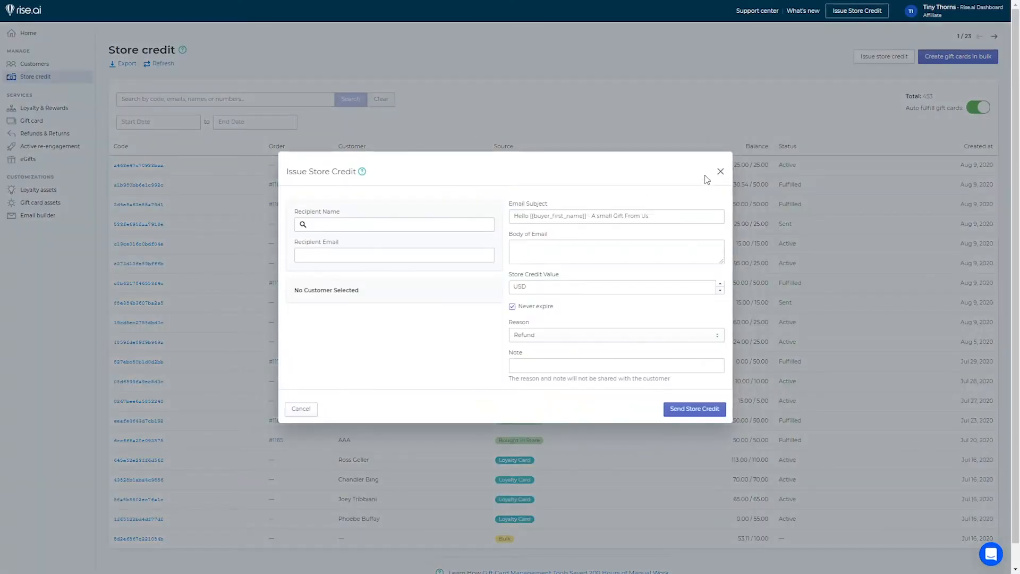
{"action": "left_click", "coordinate": [721, 171]}
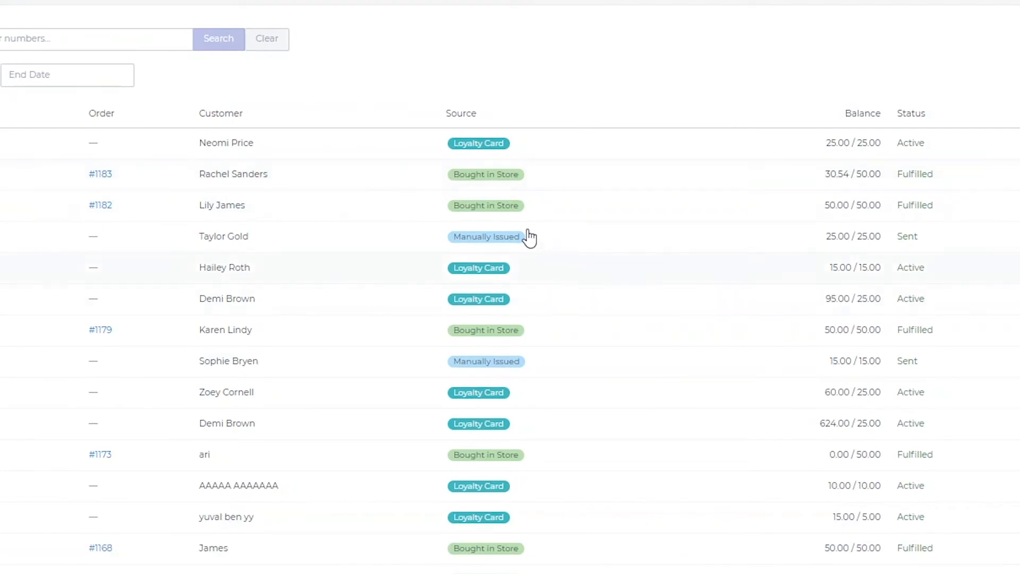
{"action": "mouse_move", "coordinate": [559, 251]}
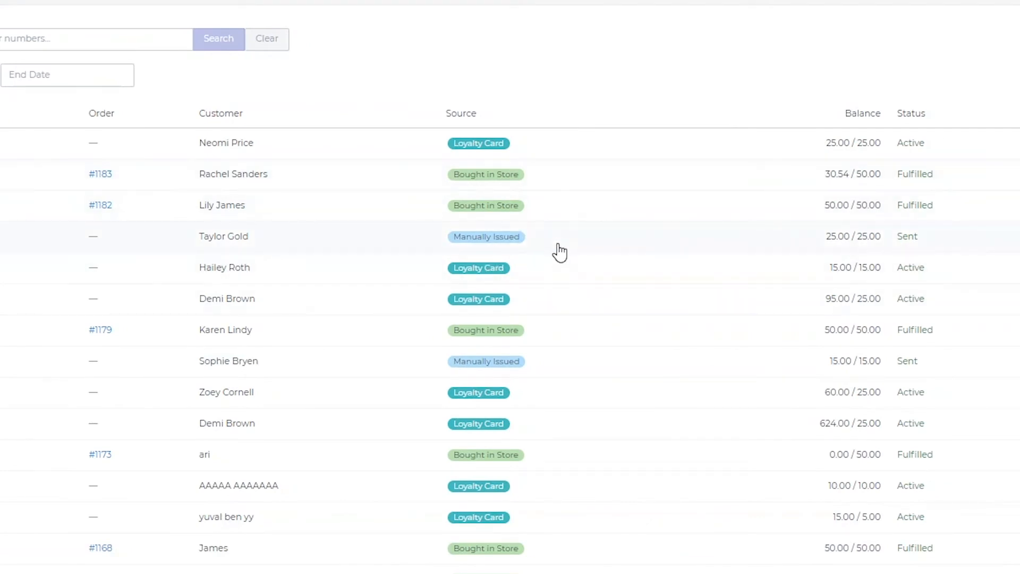
{"action": "left_click", "coordinate": [223, 236]}
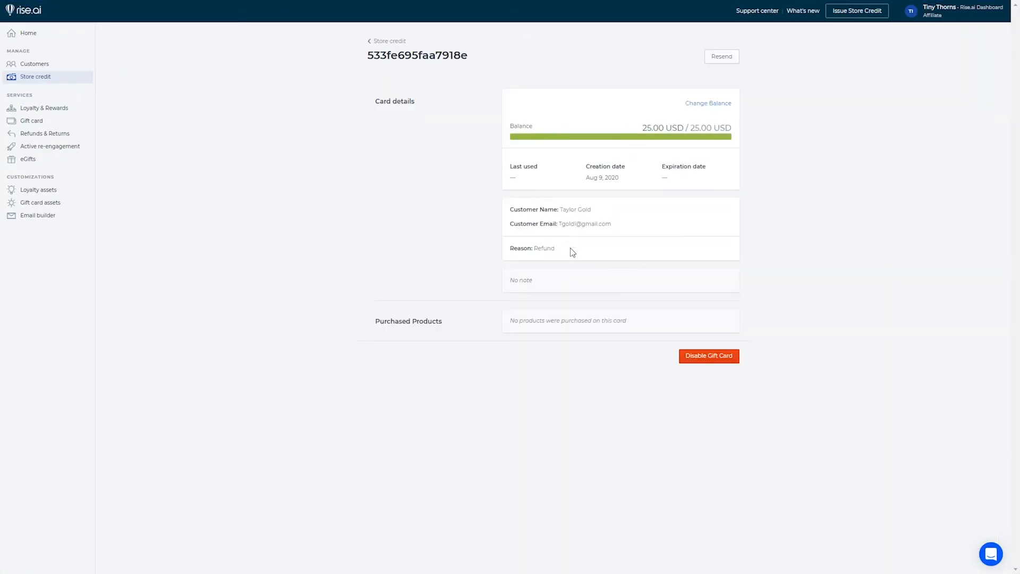
{"action": "mouse_move", "coordinate": [726, 159]}
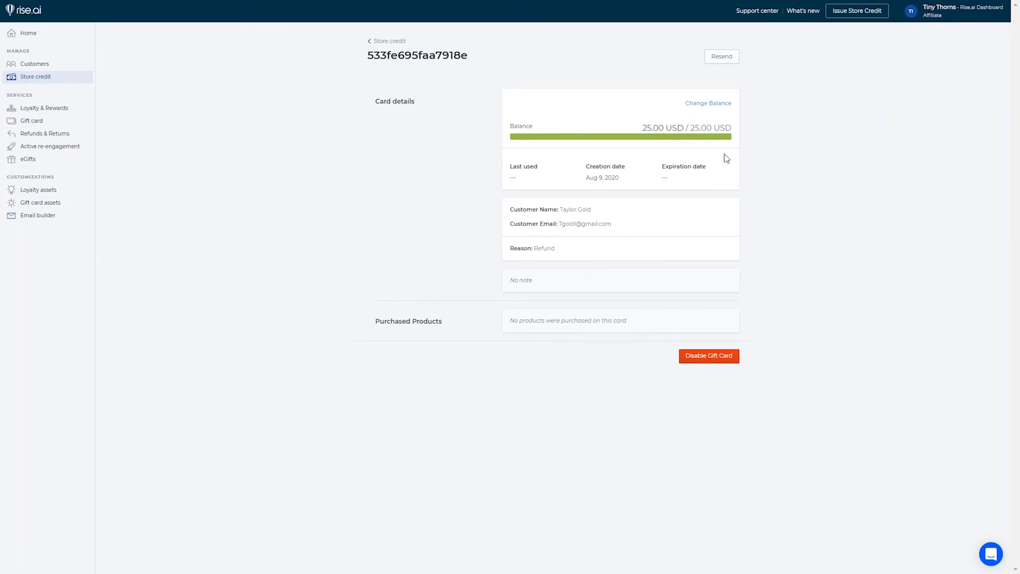
{"action": "mouse_move", "coordinate": [722, 48]}
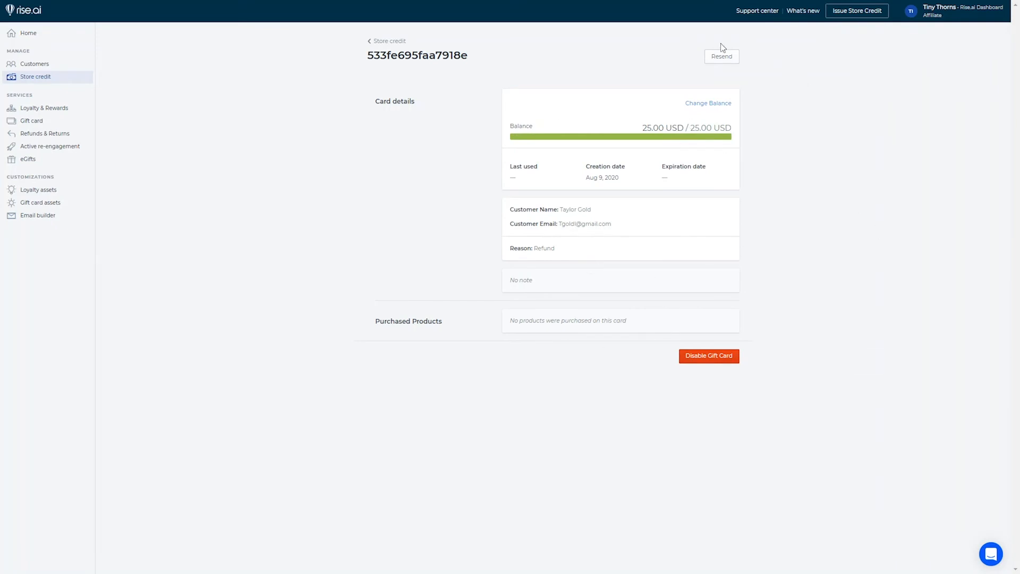
{"action": "mouse_move", "coordinate": [710, 93]}
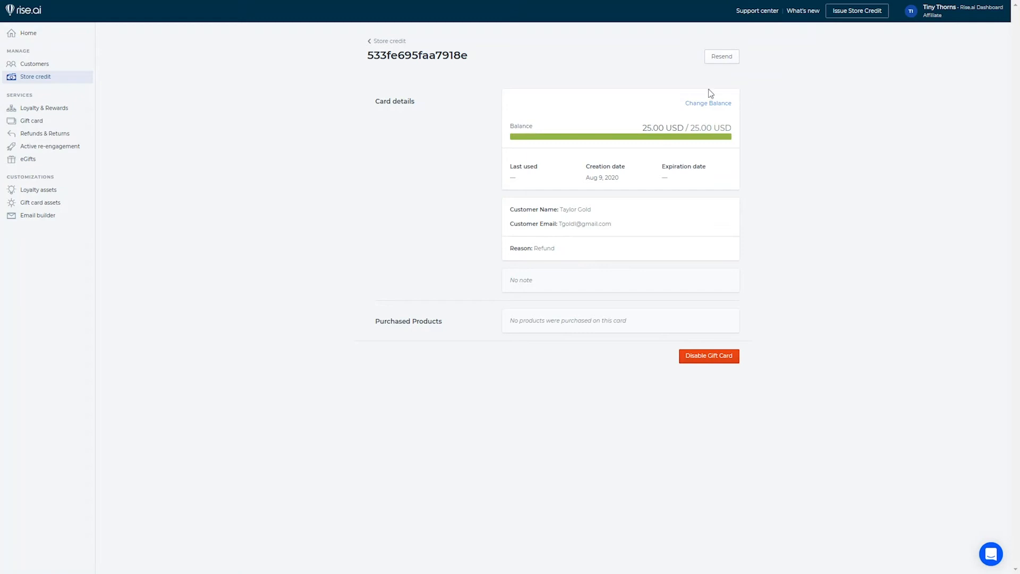
- Return to the store credit list and open the Bulk-source card with order #1164
{"action": "left_click", "coordinate": [388, 41]}
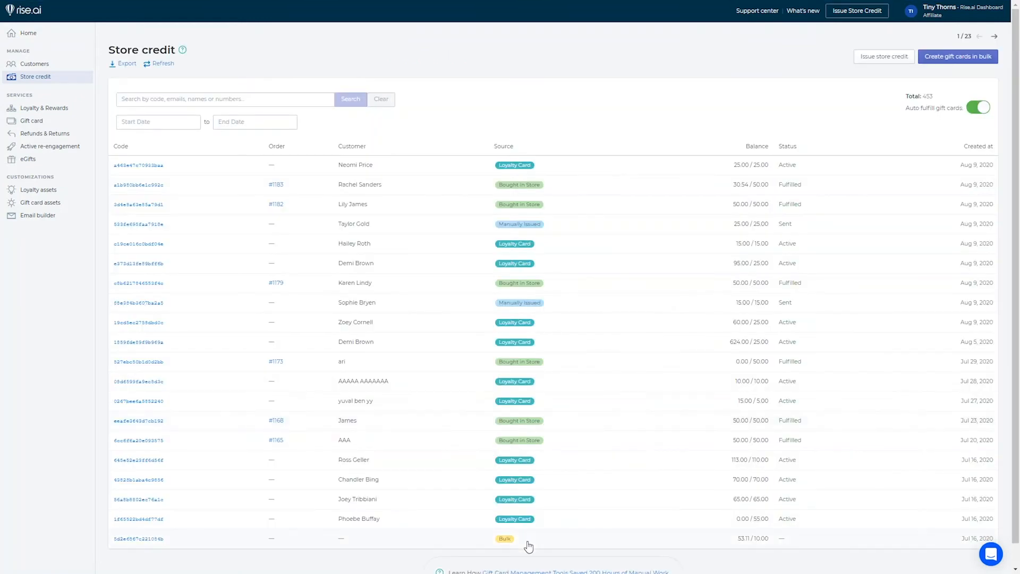
{"action": "left_click", "coordinate": [139, 539]}
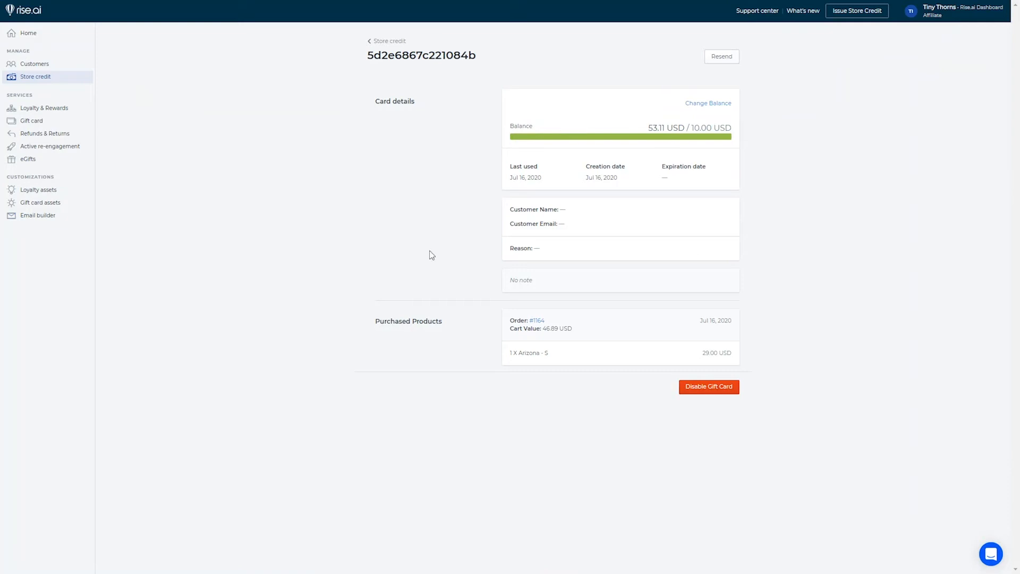
{"action": "mouse_move", "coordinate": [724, 102]}
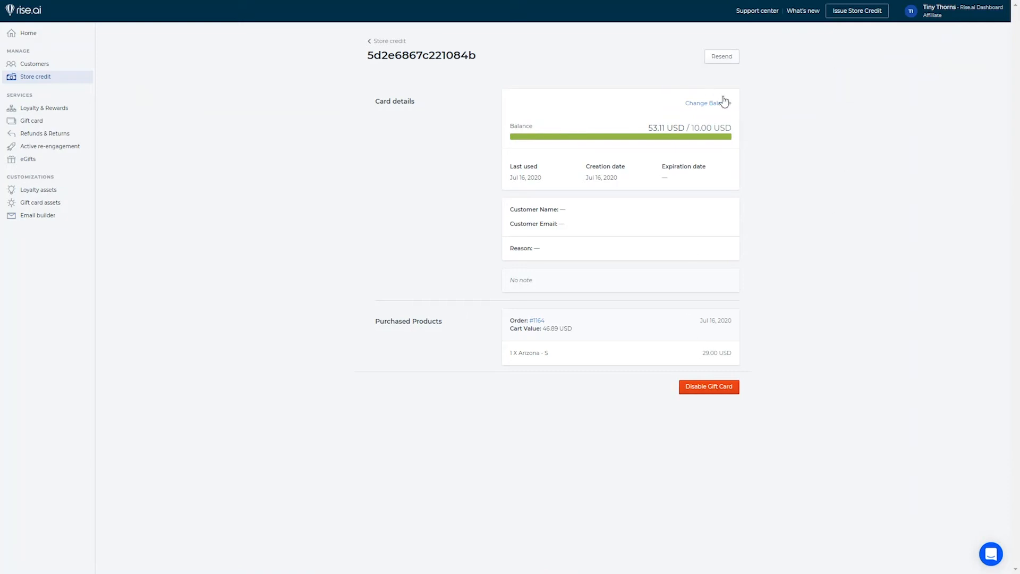
{"action": "mouse_move", "coordinate": [400, 41]}
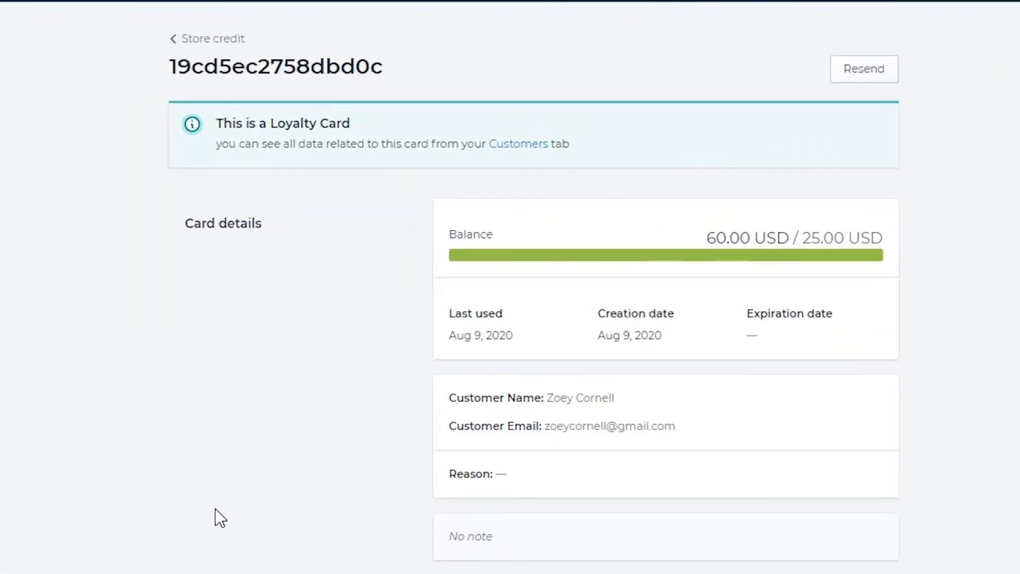
{"action": "mouse_move", "coordinate": [687, 157]}
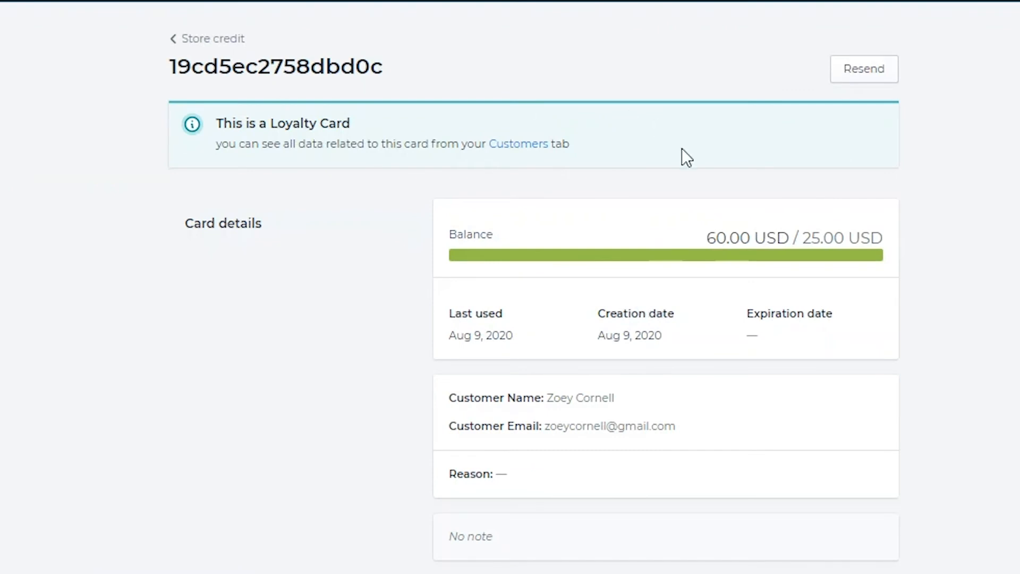
{"action": "mouse_move", "coordinate": [565, 144]}
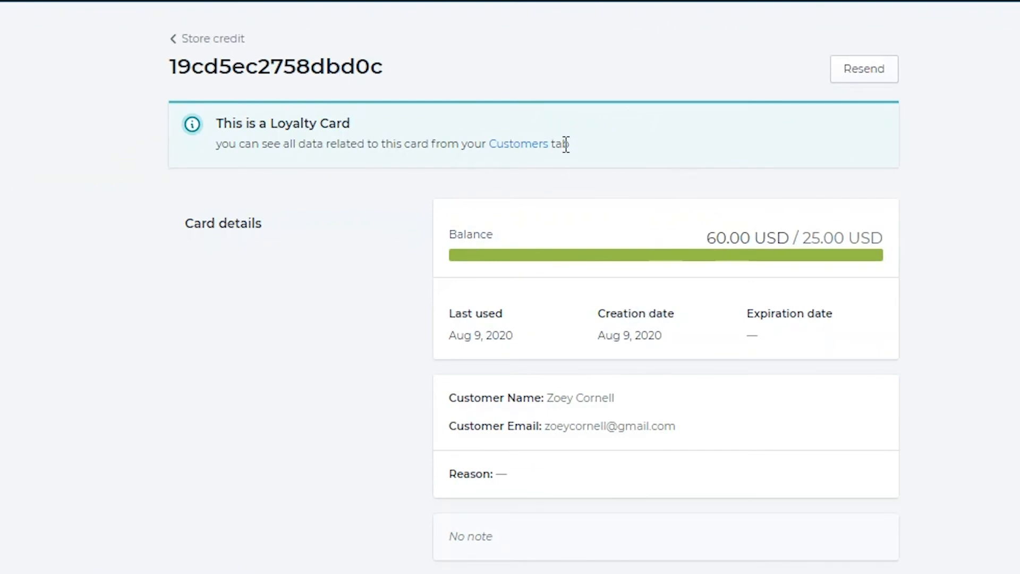
{"action": "mouse_move", "coordinate": [530, 175]}
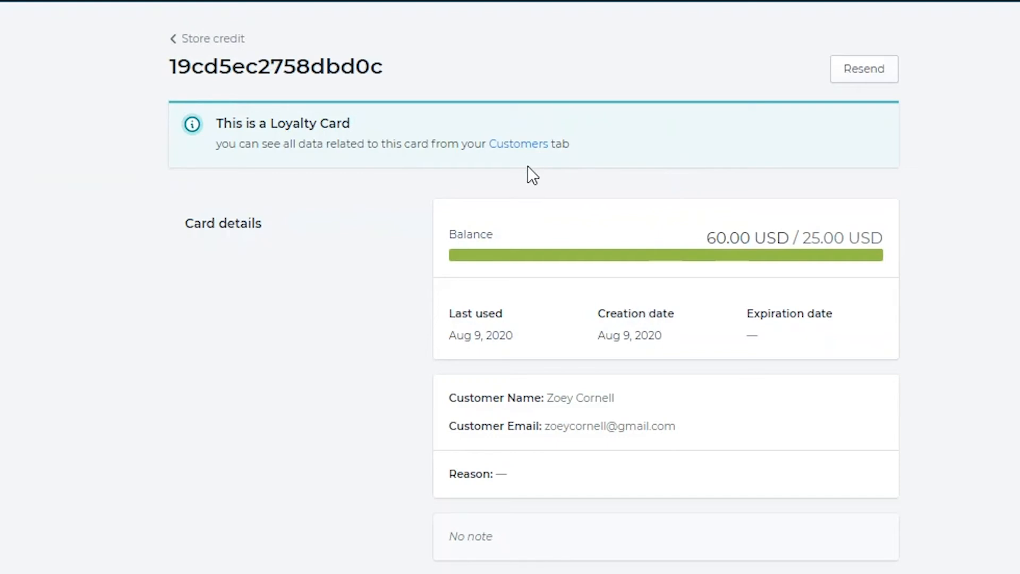
{"action": "mouse_move", "coordinate": [521, 147]}
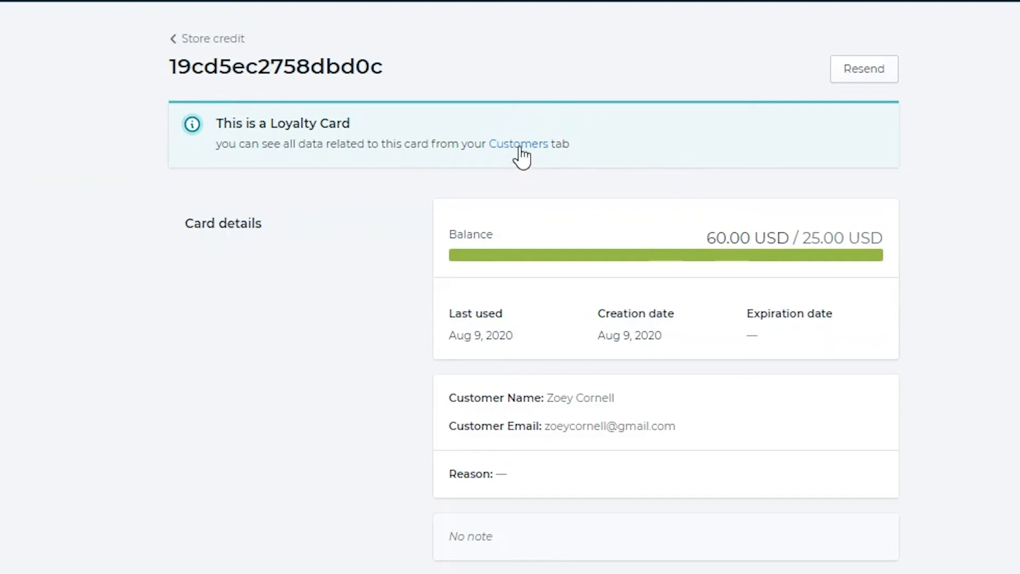
{"action": "left_click", "coordinate": [211, 38]}
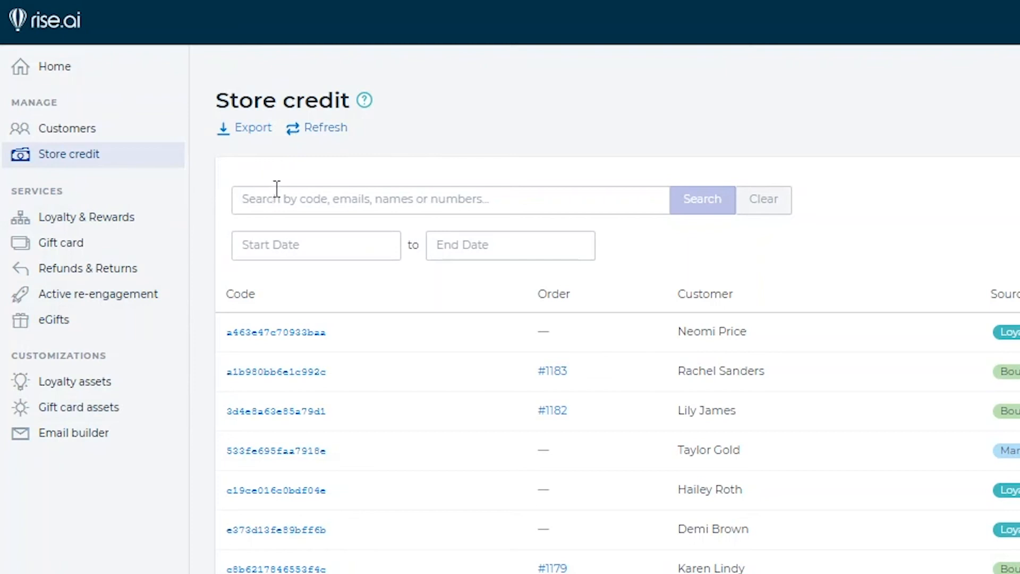
{"action": "mouse_move", "coordinate": [278, 188]}
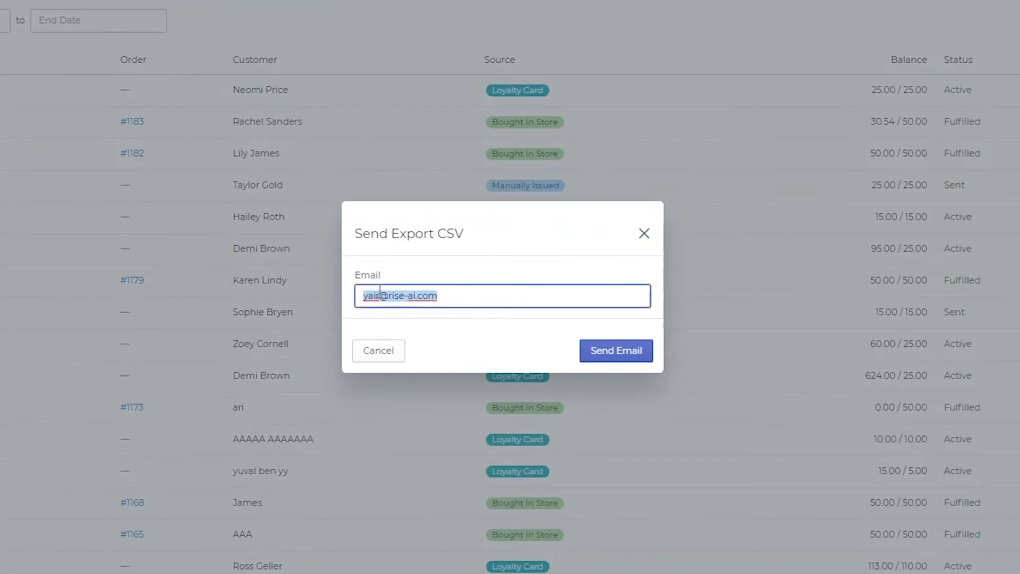
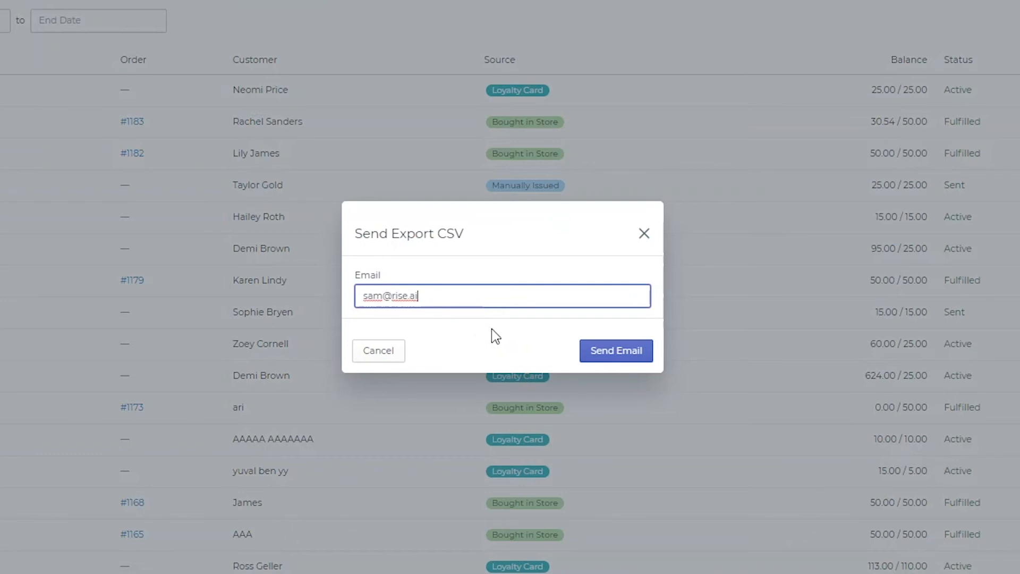
{"action": "left_click", "coordinate": [615, 350]}
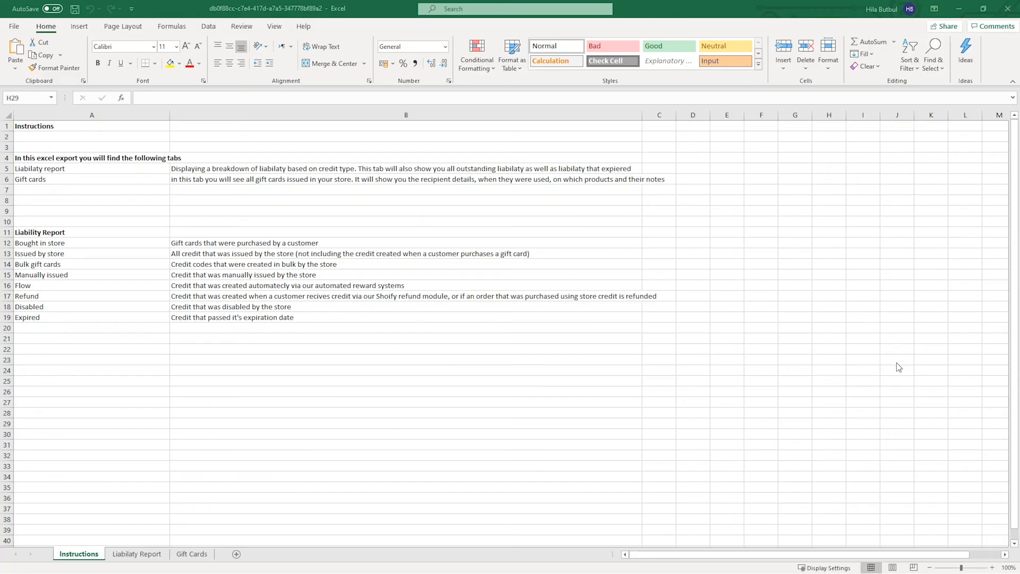
{"action": "mouse_move", "coordinate": [215, 416]}
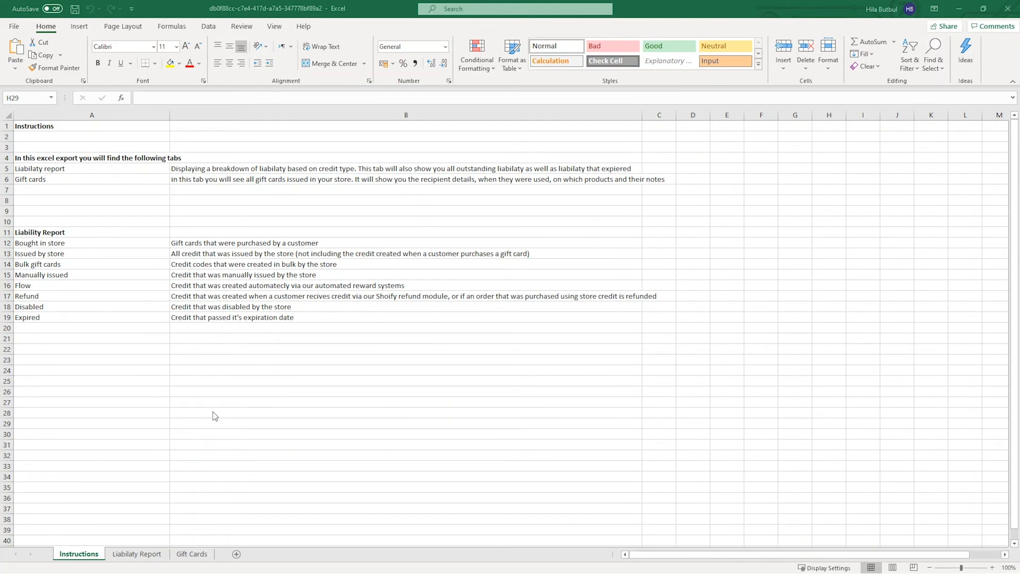
{"action": "mouse_move", "coordinate": [343, 394]}
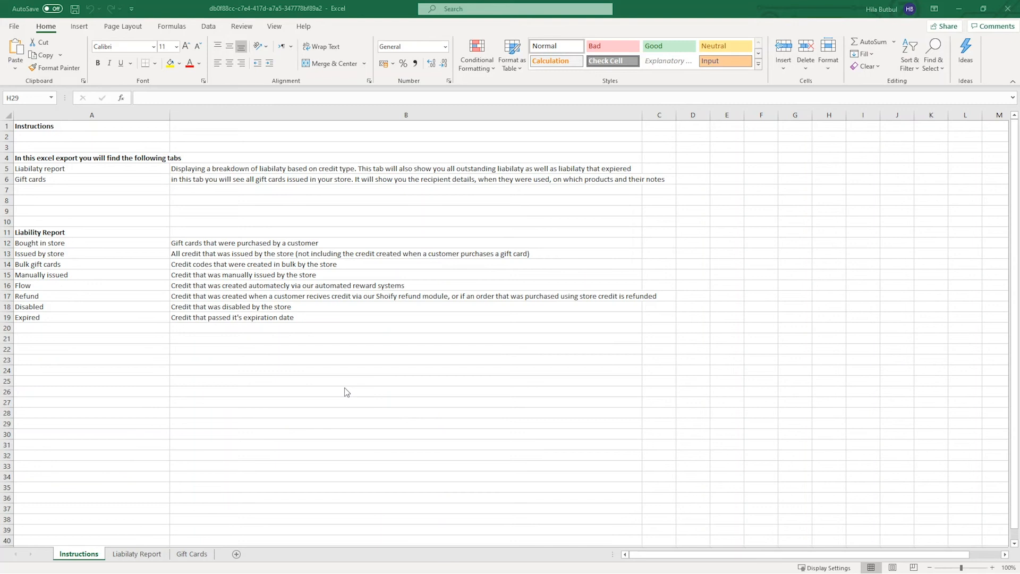
{"action": "left_click", "coordinate": [828, 424]}
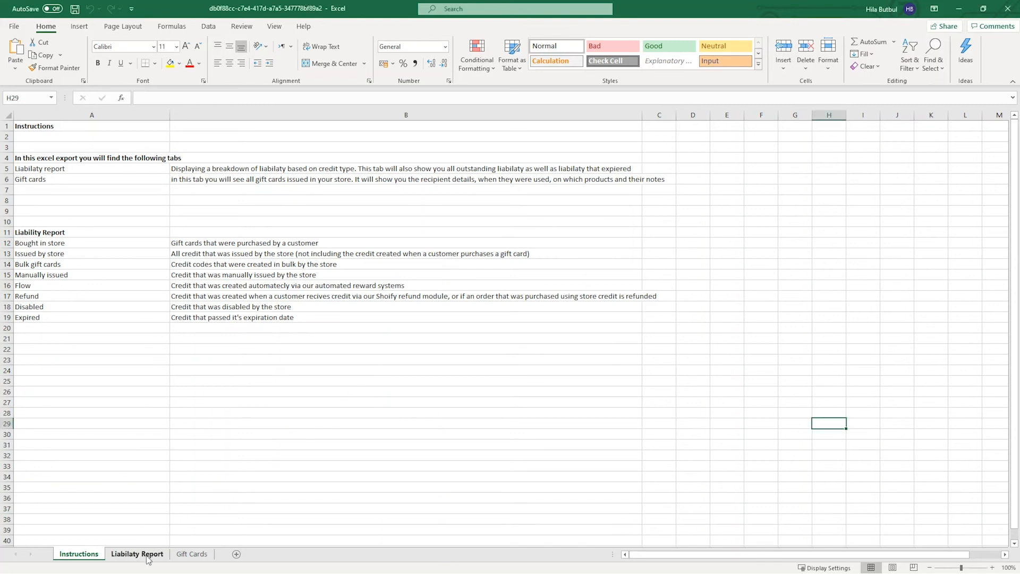
- View the Liability Report sheet with issued, redeemed, disabled, expired and outstanding totals
{"action": "left_click", "coordinate": [137, 554]}
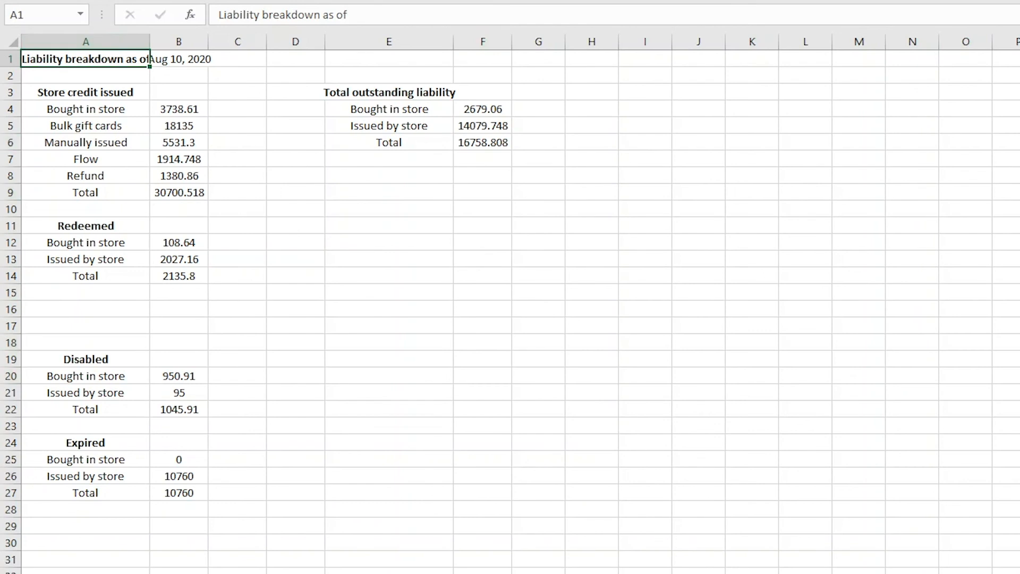
{"action": "mouse_move", "coordinate": [53, 215]}
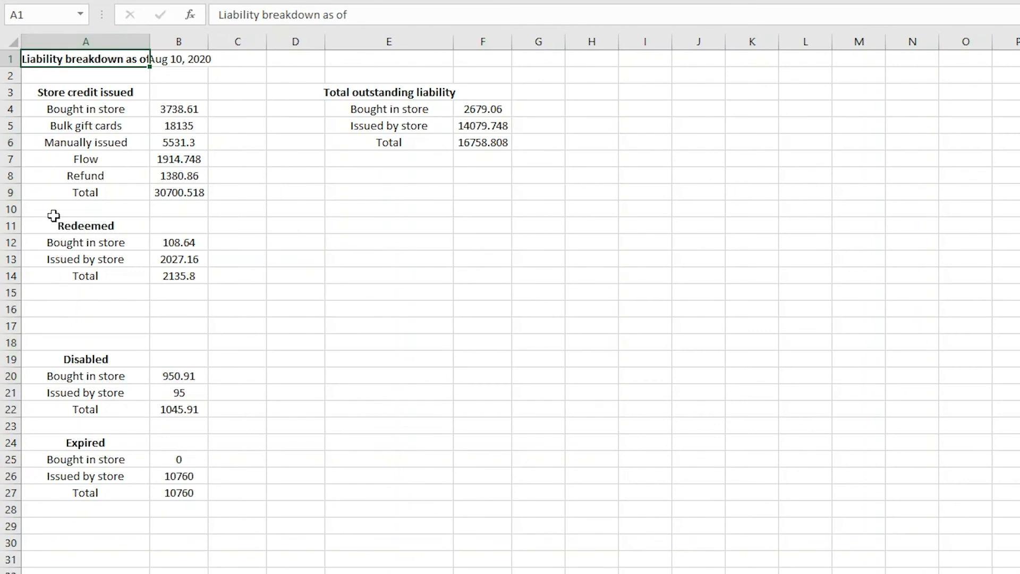
{"action": "mouse_move", "coordinate": [231, 119]}
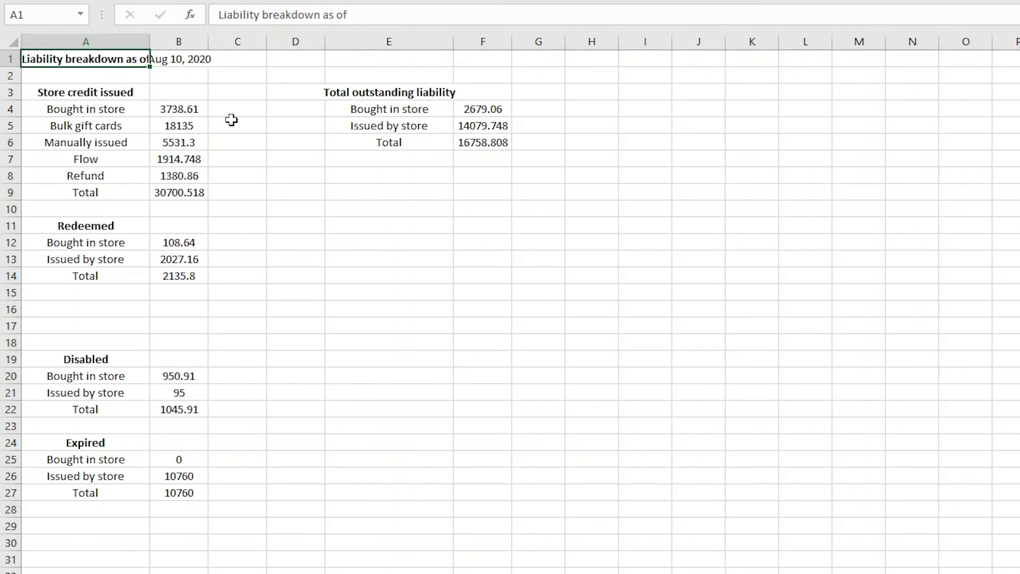
{"action": "mouse_move", "coordinate": [265, 112]}
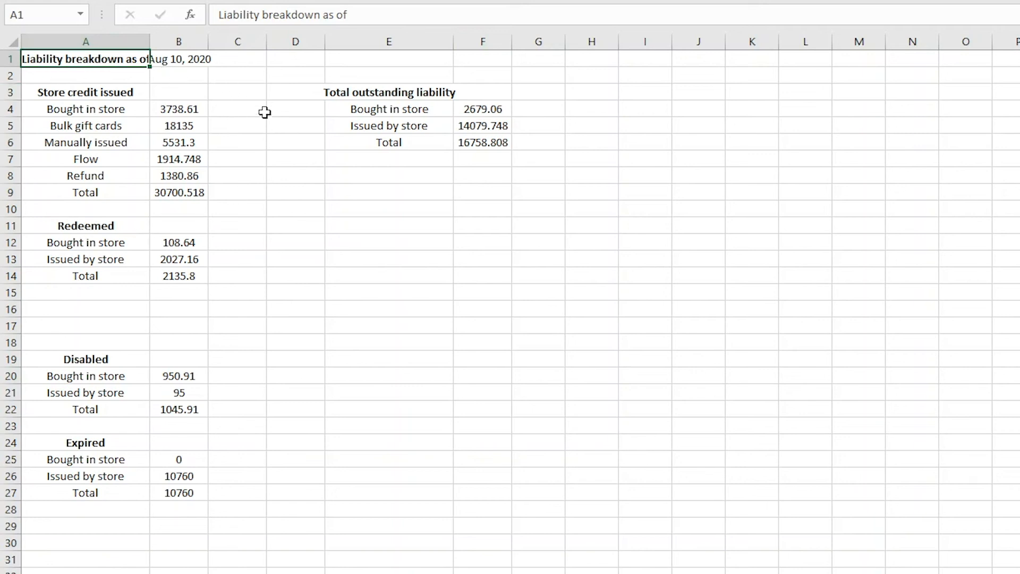
{"action": "mouse_move", "coordinate": [209, 113]}
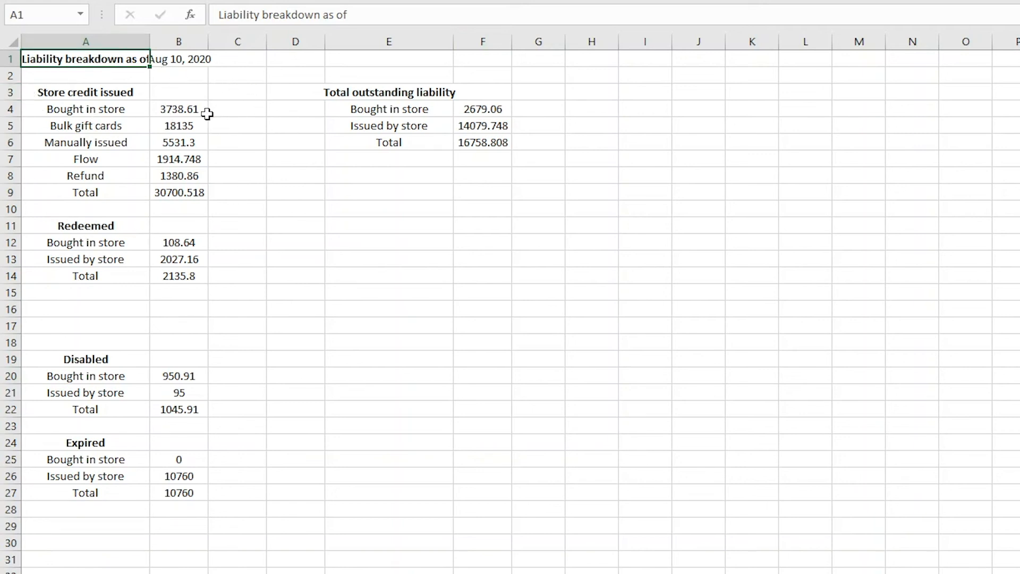
{"action": "mouse_move", "coordinate": [36, 143]}
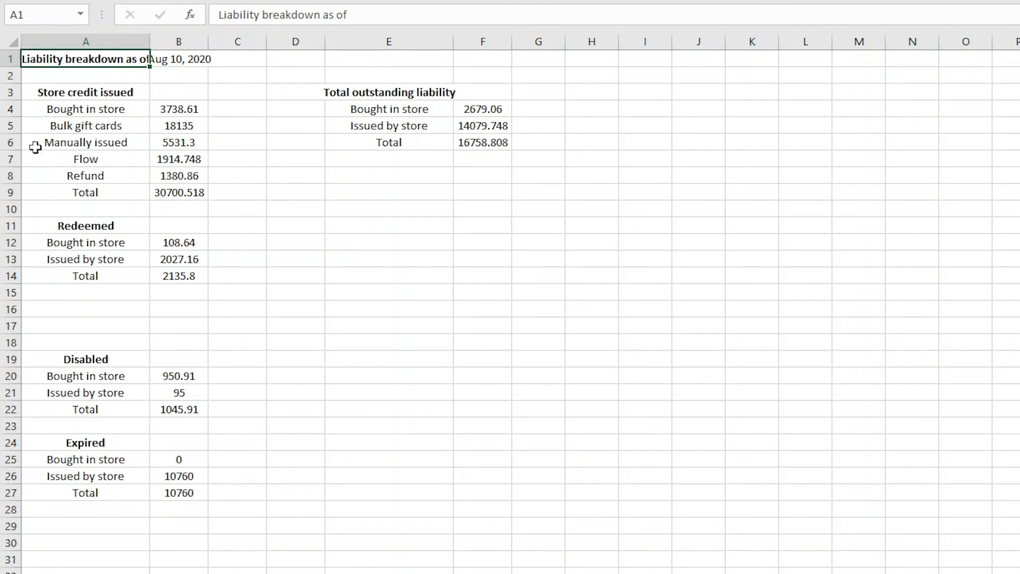
{"action": "mouse_move", "coordinate": [137, 168]}
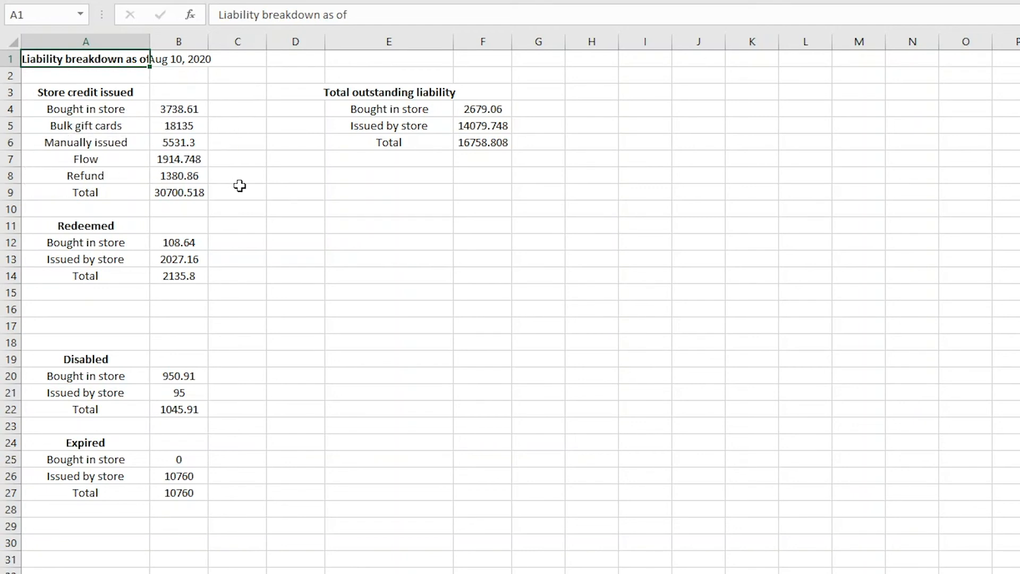
{"action": "mouse_move", "coordinate": [222, 259]}
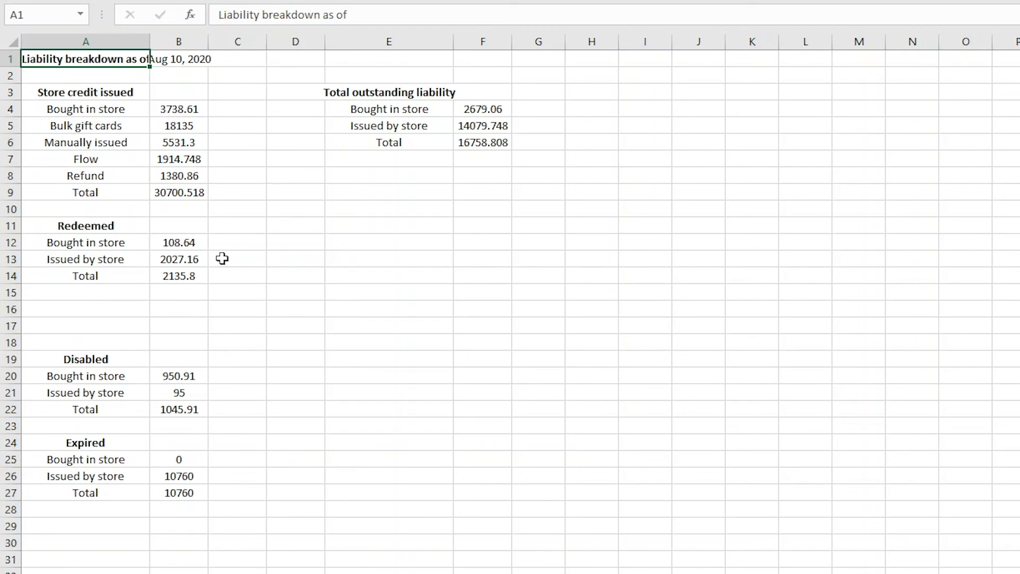
{"action": "mouse_move", "coordinate": [218, 348]}
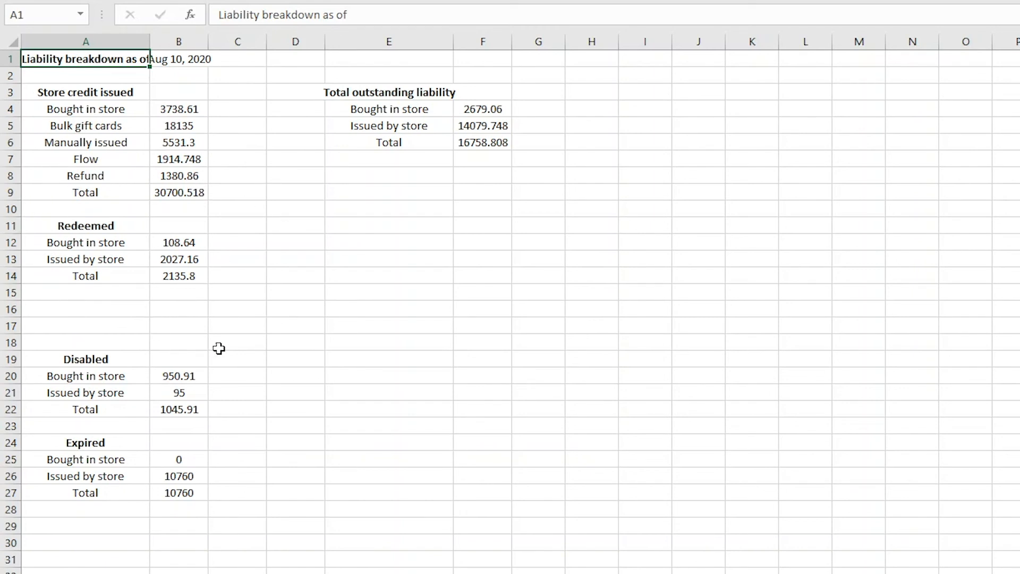
{"action": "mouse_move", "coordinate": [63, 518]}
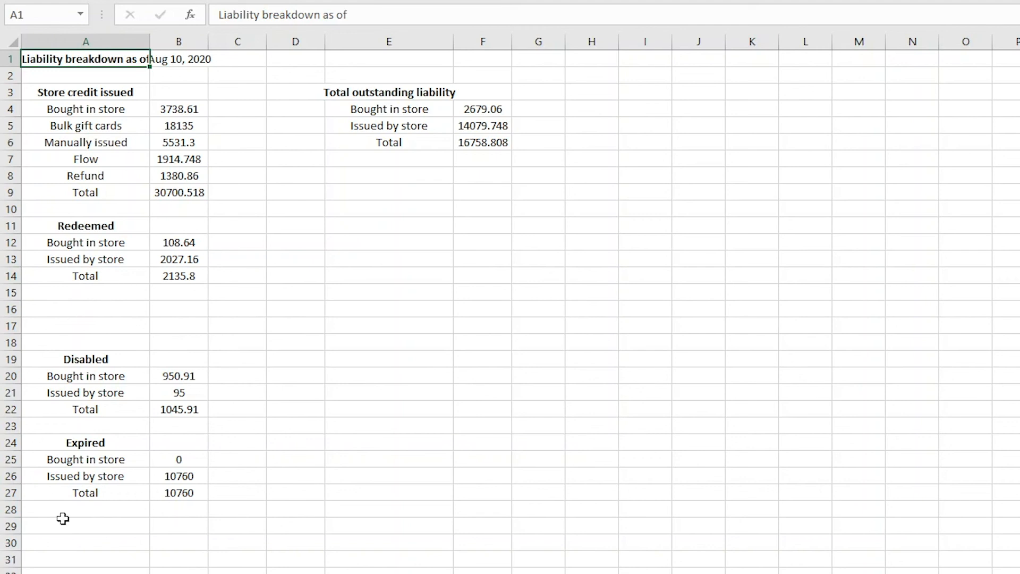
{"action": "mouse_move", "coordinate": [460, 78]}
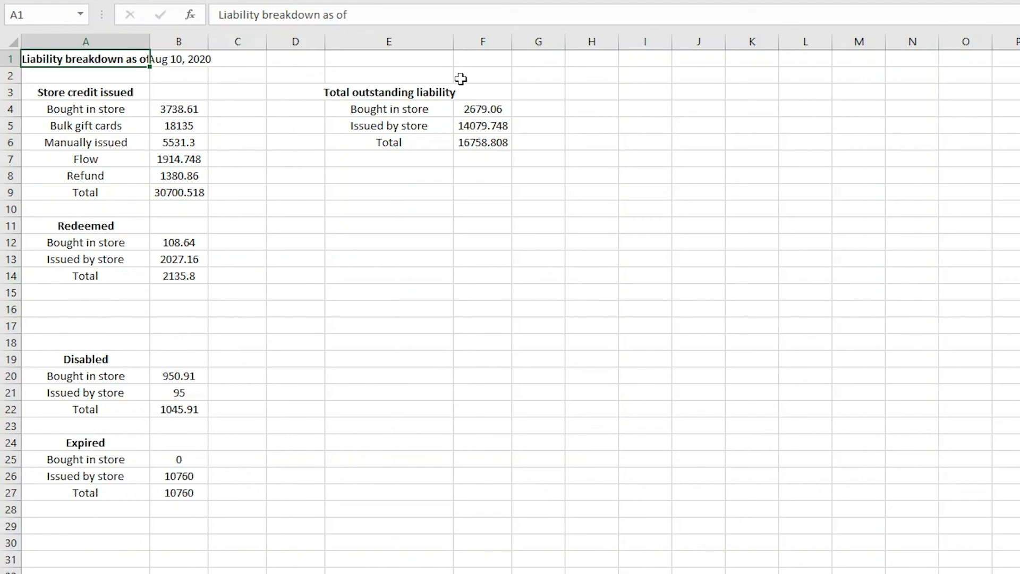
{"action": "mouse_move", "coordinate": [491, 243]}
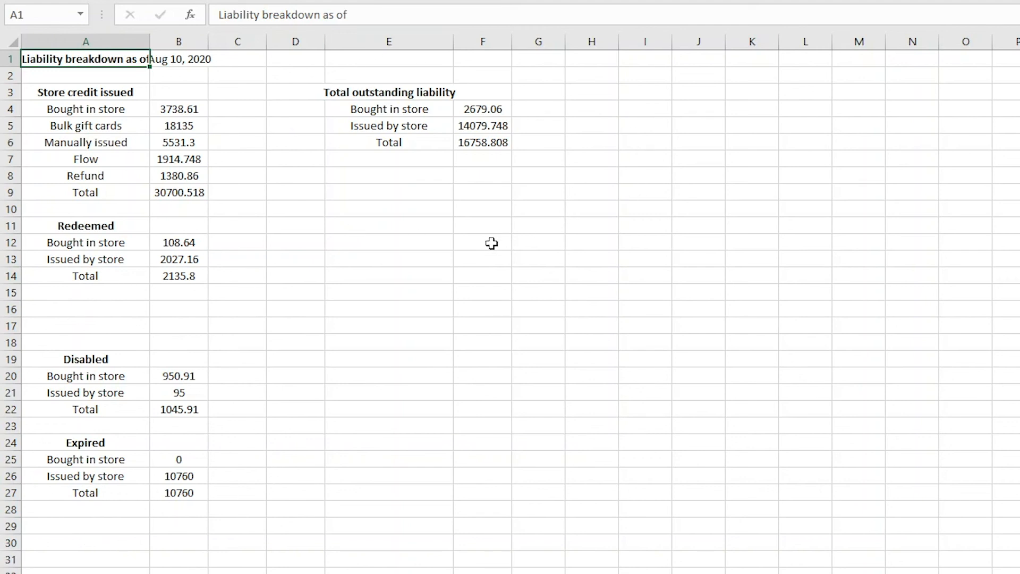
{"action": "mouse_move", "coordinate": [328, 171]}
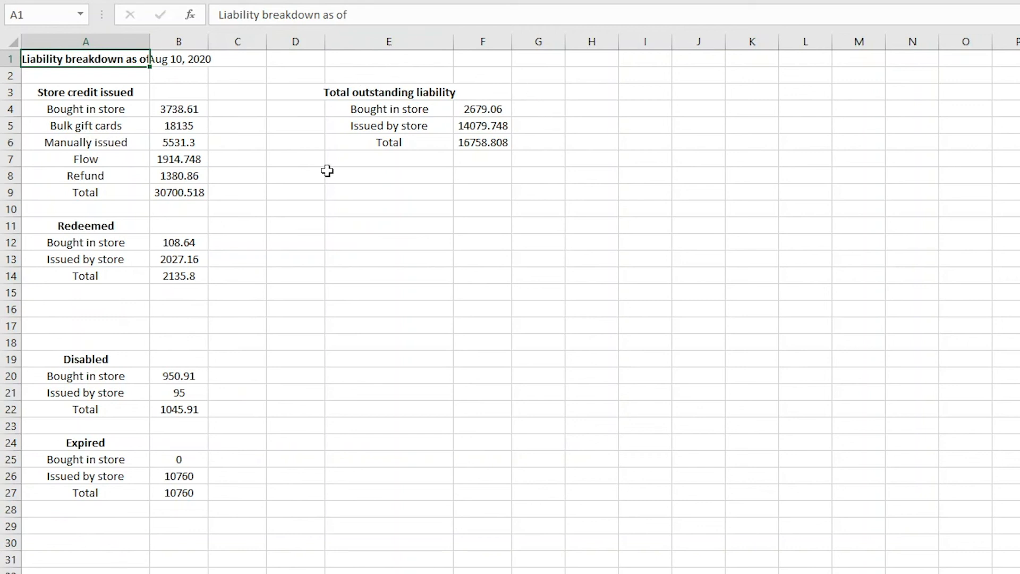
{"action": "mouse_move", "coordinate": [549, 170]}
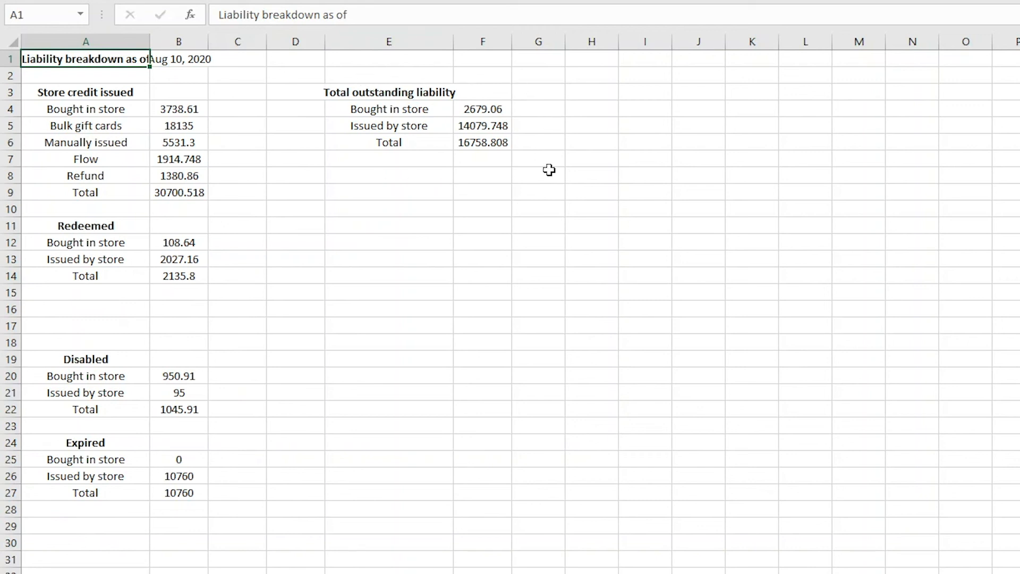
{"action": "mouse_move", "coordinate": [553, 162]}
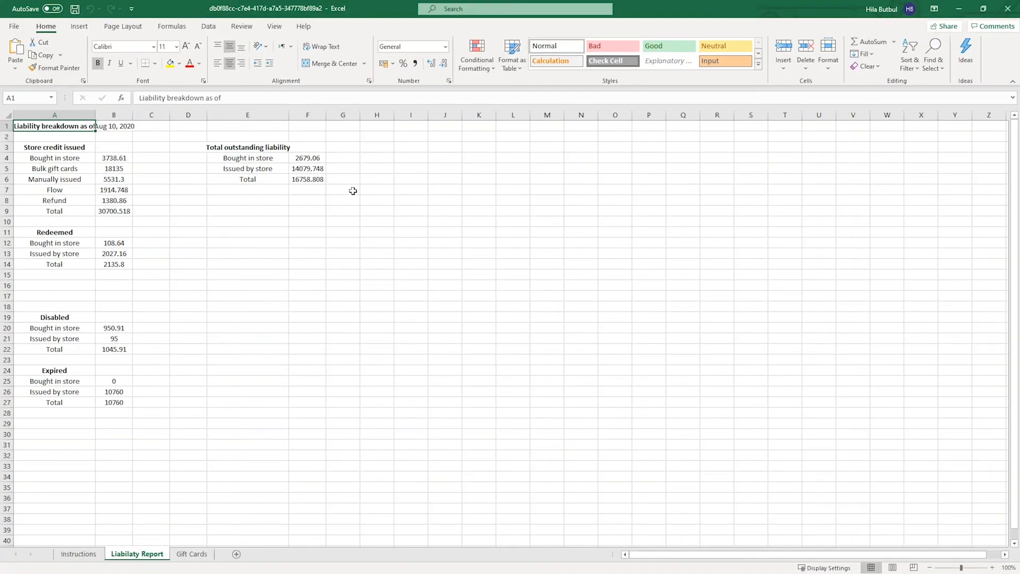
- View the Gift Cards sheet listing every exported code, balance, customer and status
{"action": "left_click", "coordinate": [191, 553]}
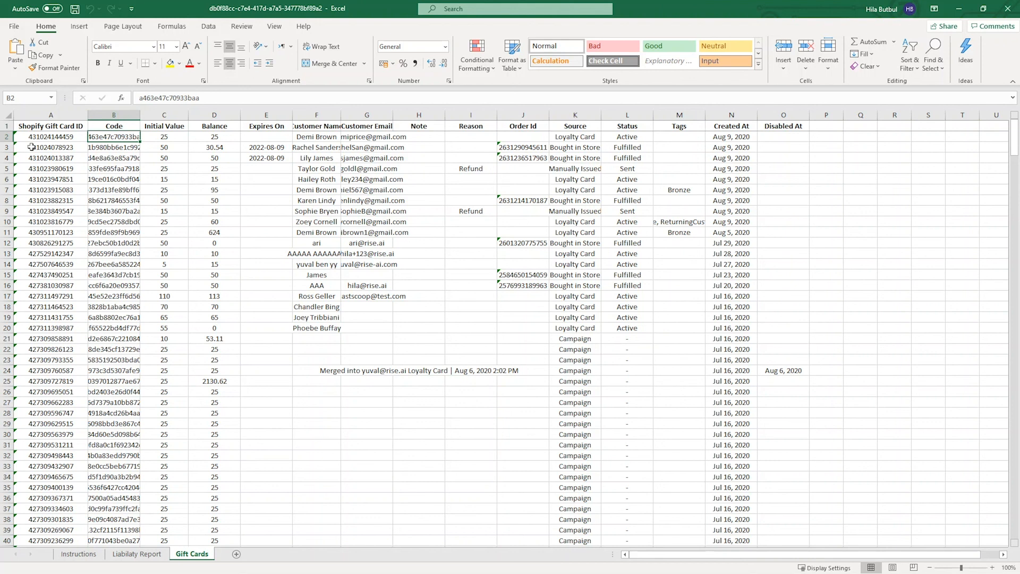
{"action": "left_click", "coordinate": [929, 252]}
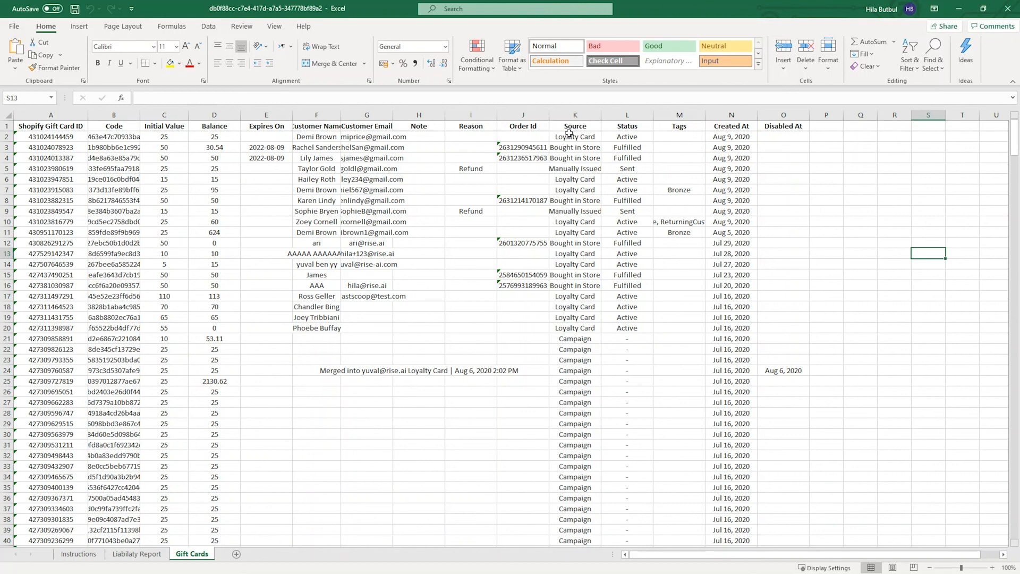
{"action": "mouse_move", "coordinate": [501, 190]}
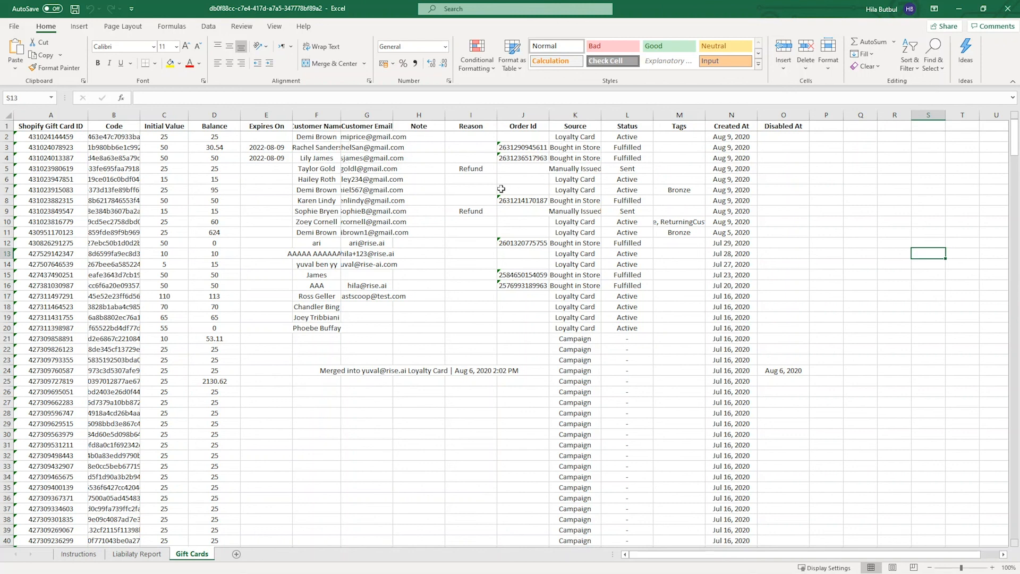
{"action": "mouse_move", "coordinate": [619, 179]}
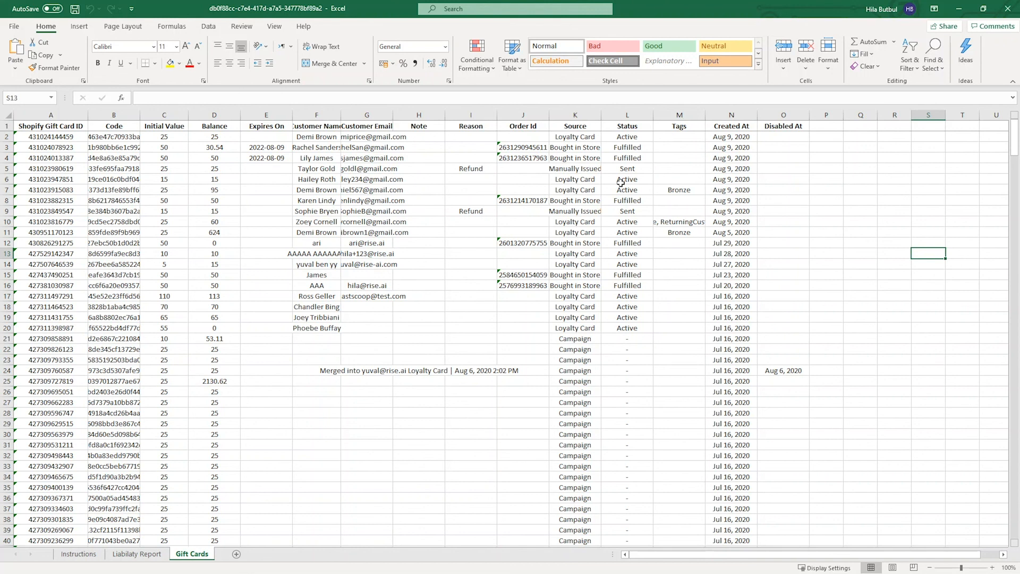
{"action": "mouse_move", "coordinate": [704, 172]}
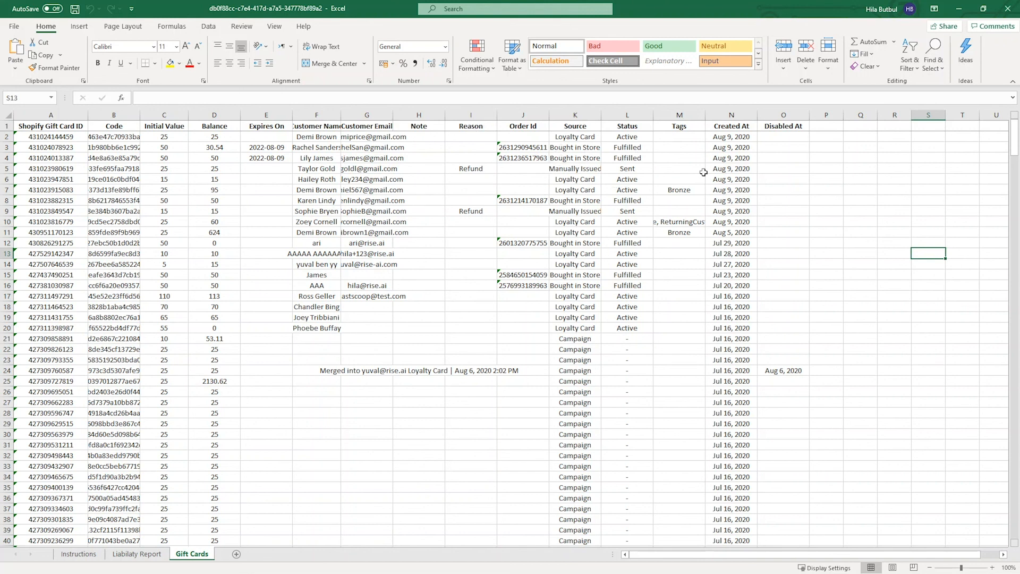